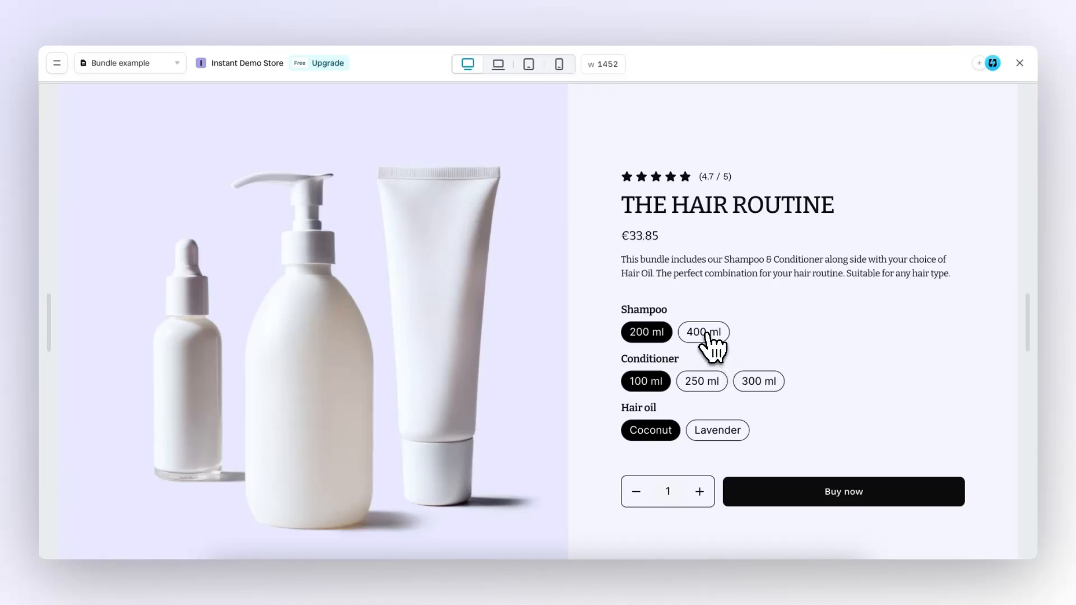
In preview, try 400 ml shampoo, 300 ml conditioner, Lavender oil, then 200 ml shampoo
click(703, 331)
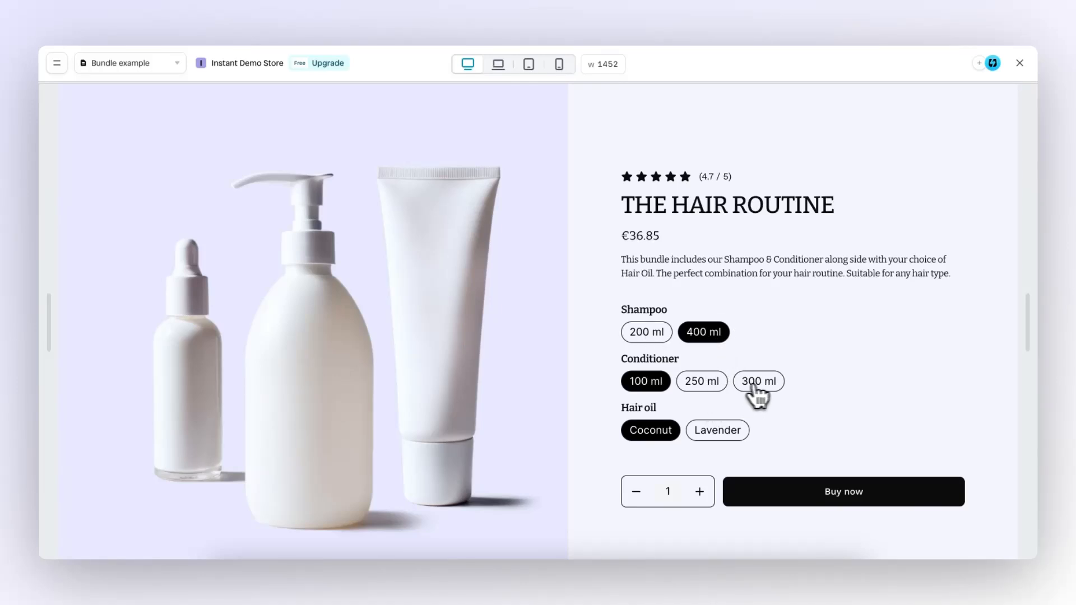
click(716, 431)
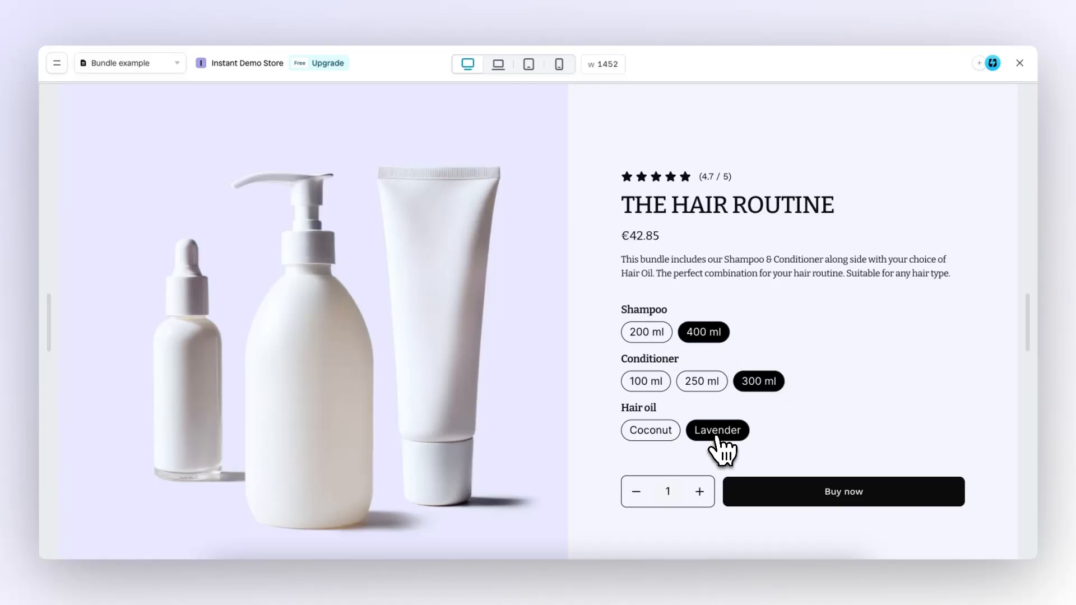
click(645, 332)
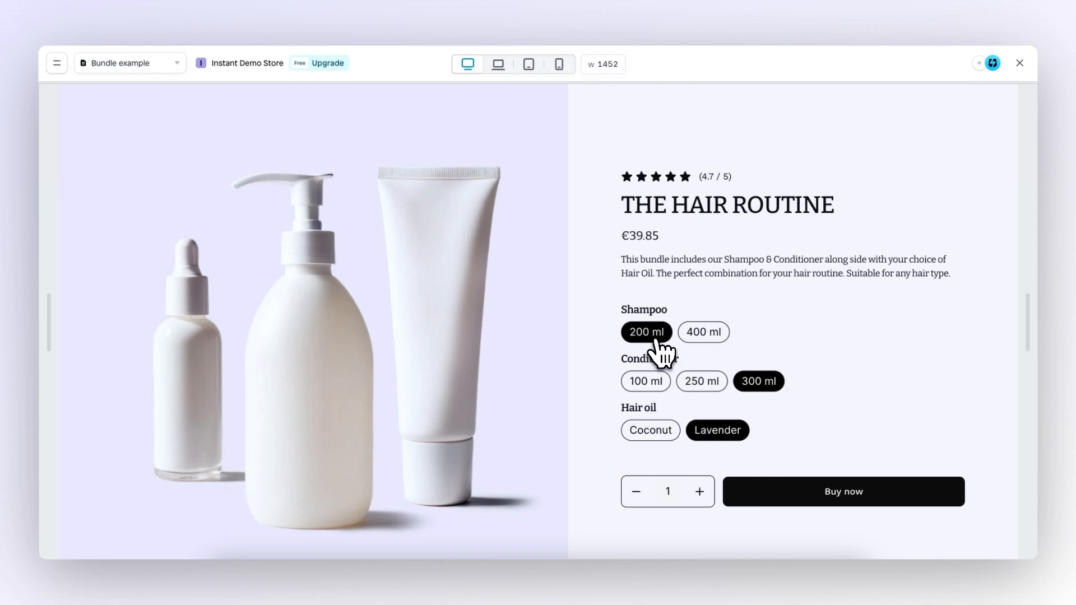
click(644, 381)
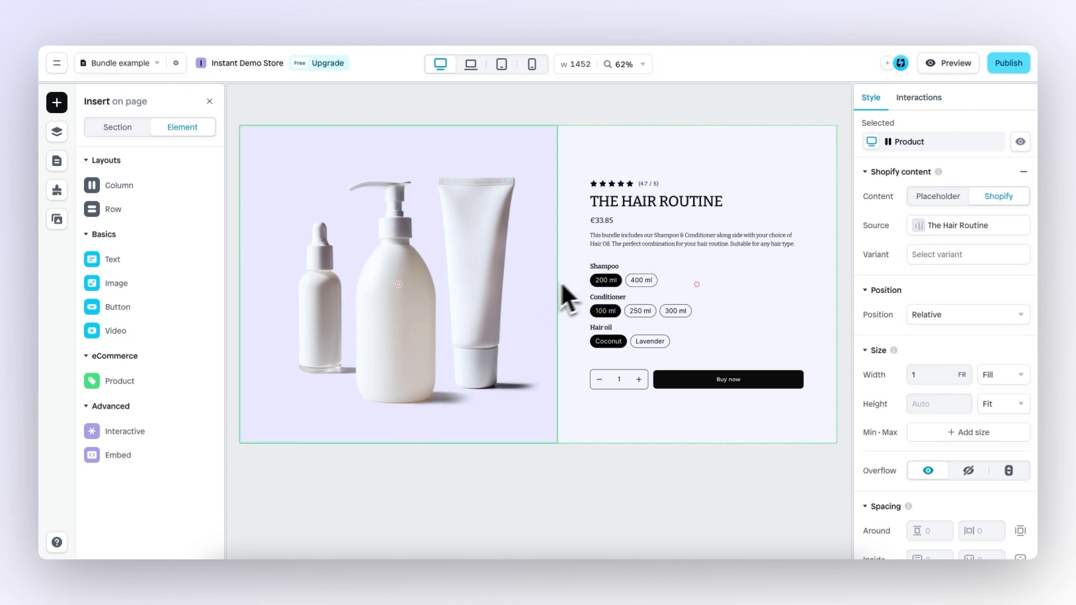
mouse_move(491, 281)
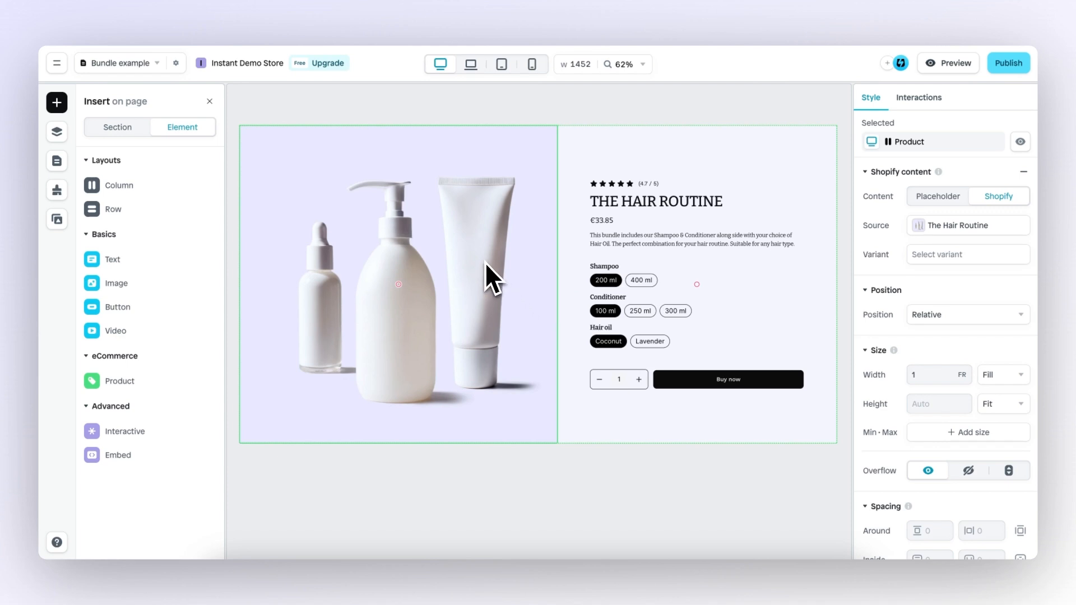
mouse_move(455, 137)
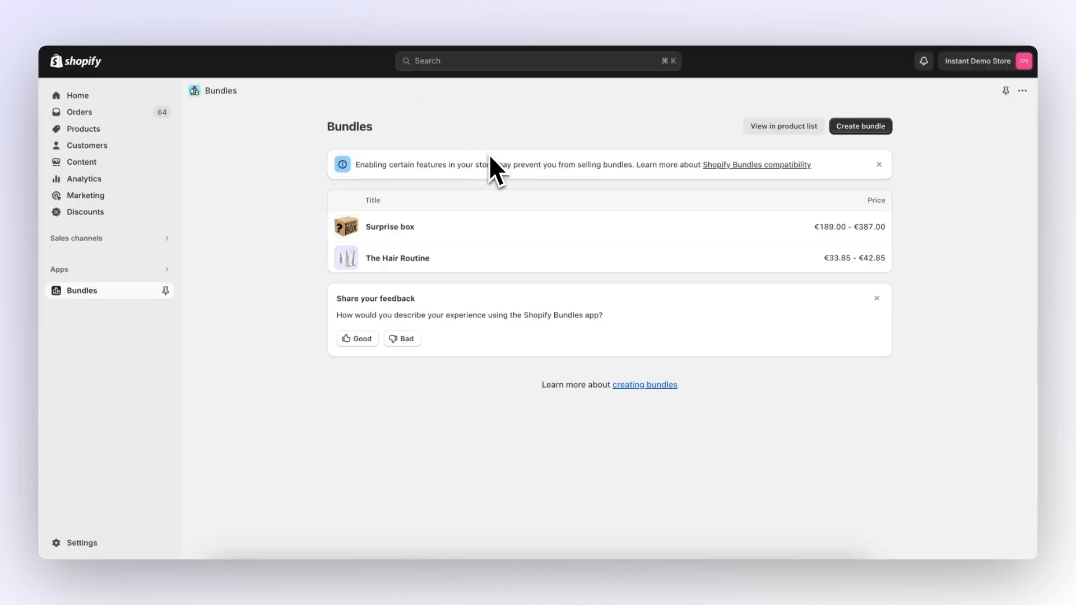
mouse_move(467, 257)
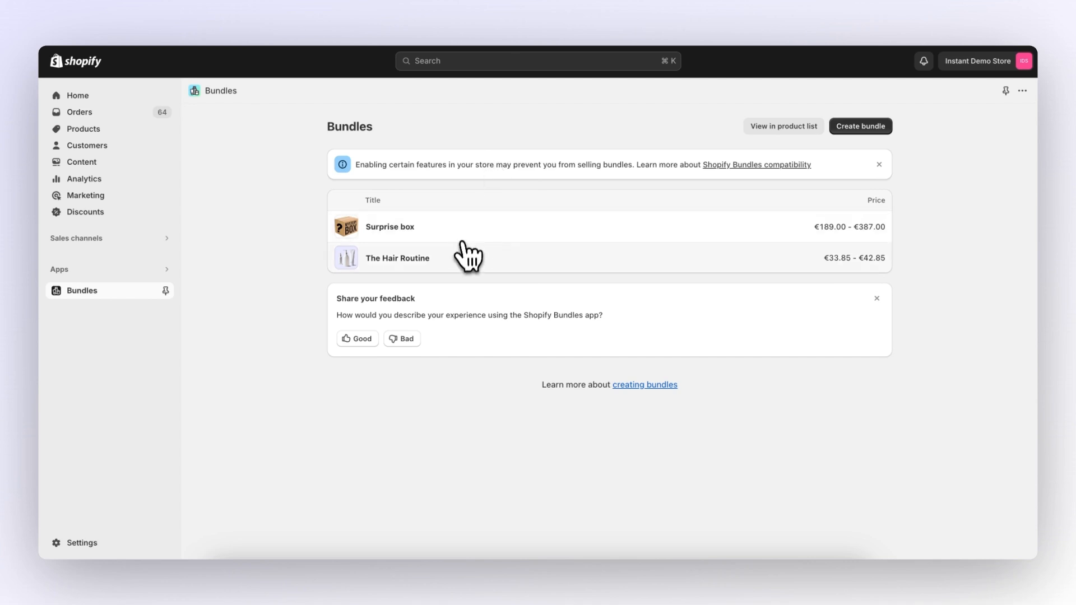
mouse_move(478, 268)
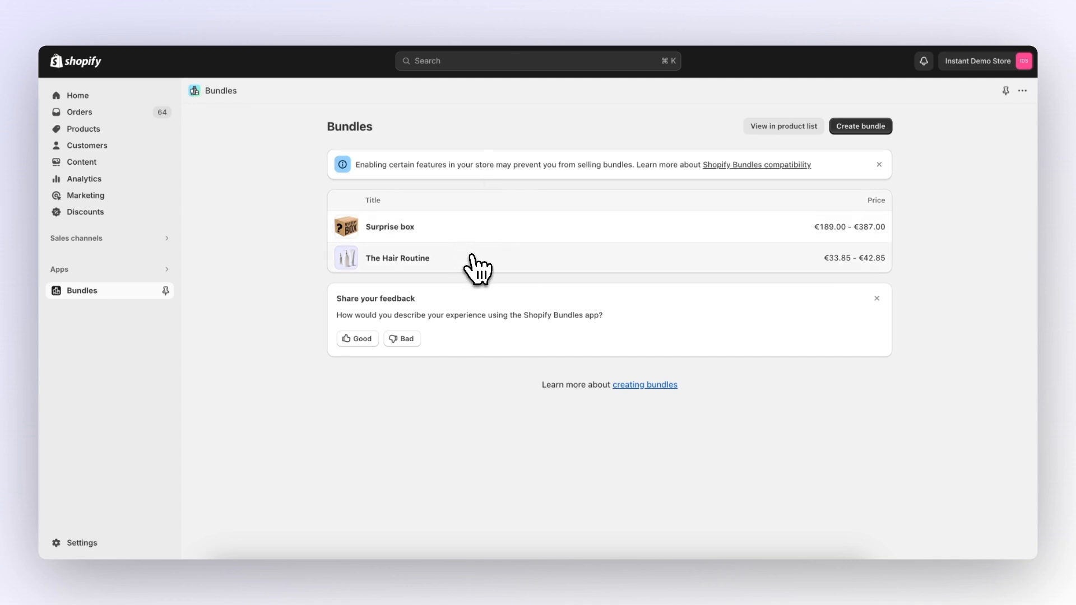
Open The Hair Routine bundle and review its Hair Oil, Conditioner and Shampoo options
click(397, 258)
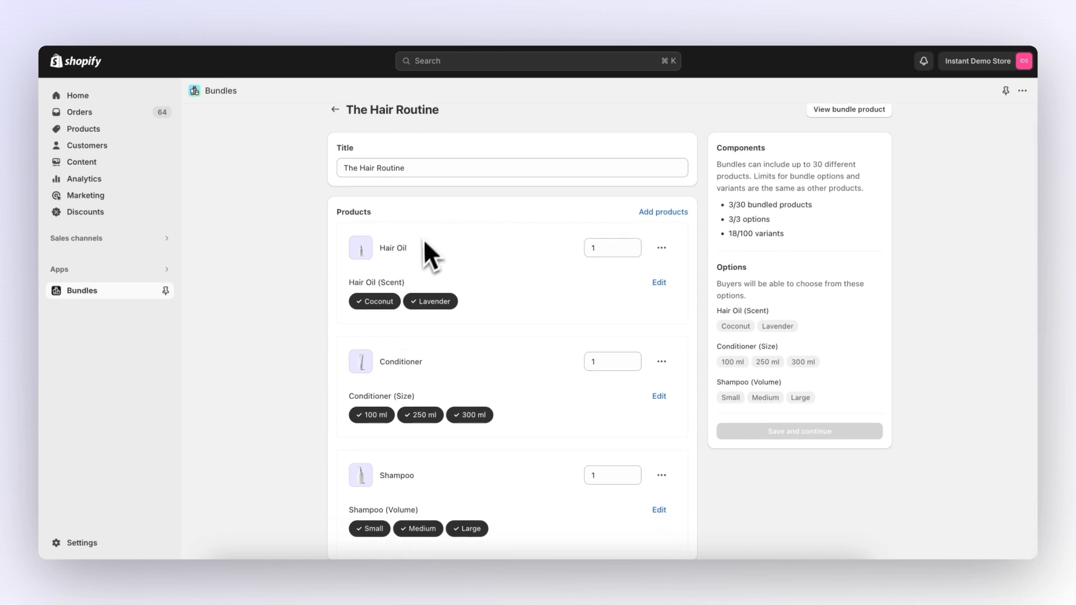
mouse_move(514, 491)
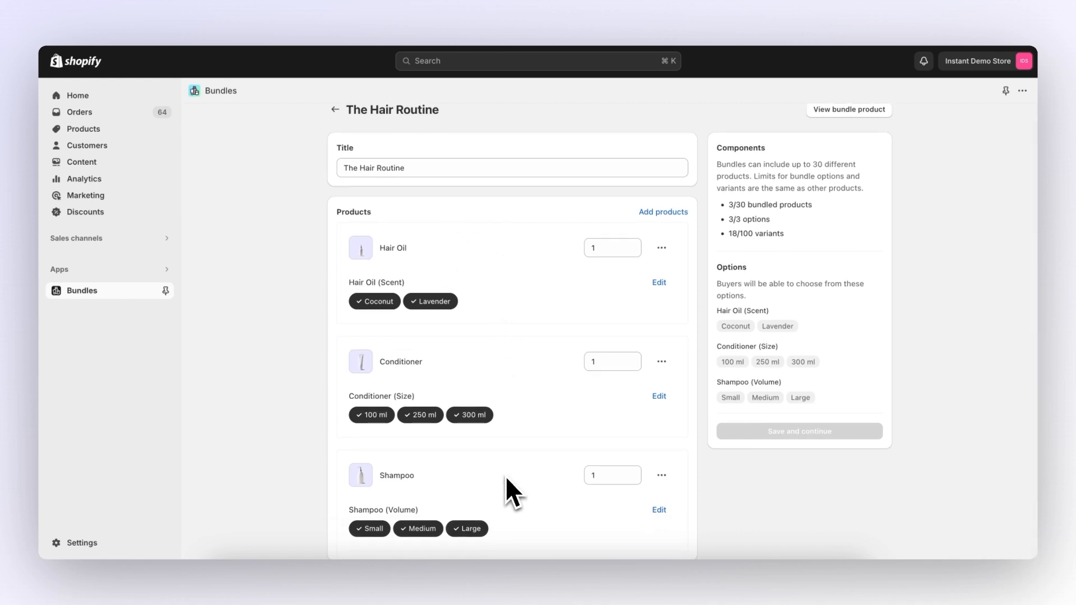
mouse_move(532, 307)
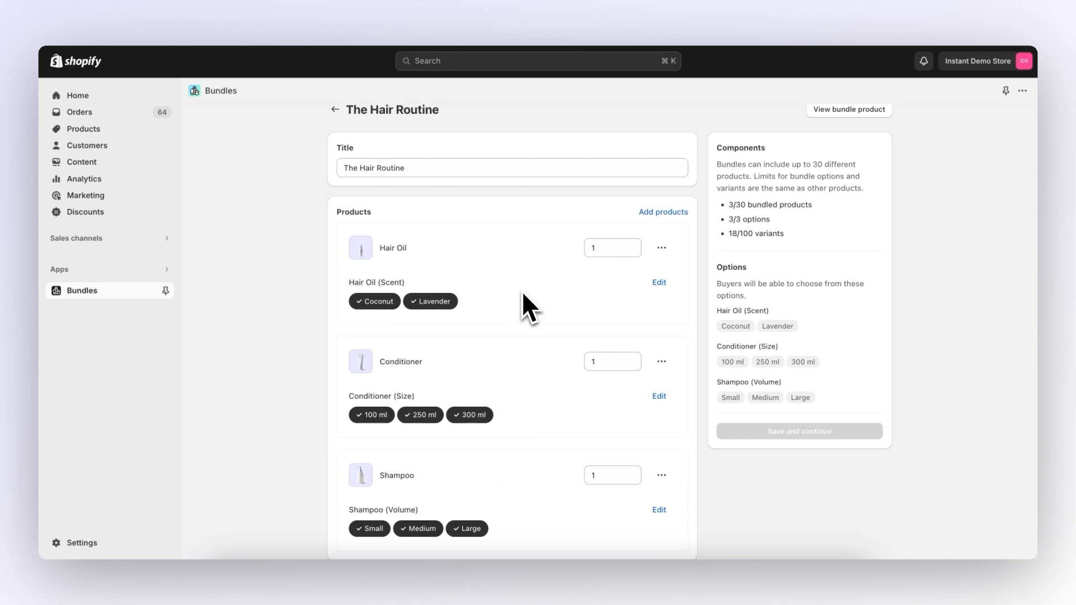
mouse_move(390, 302)
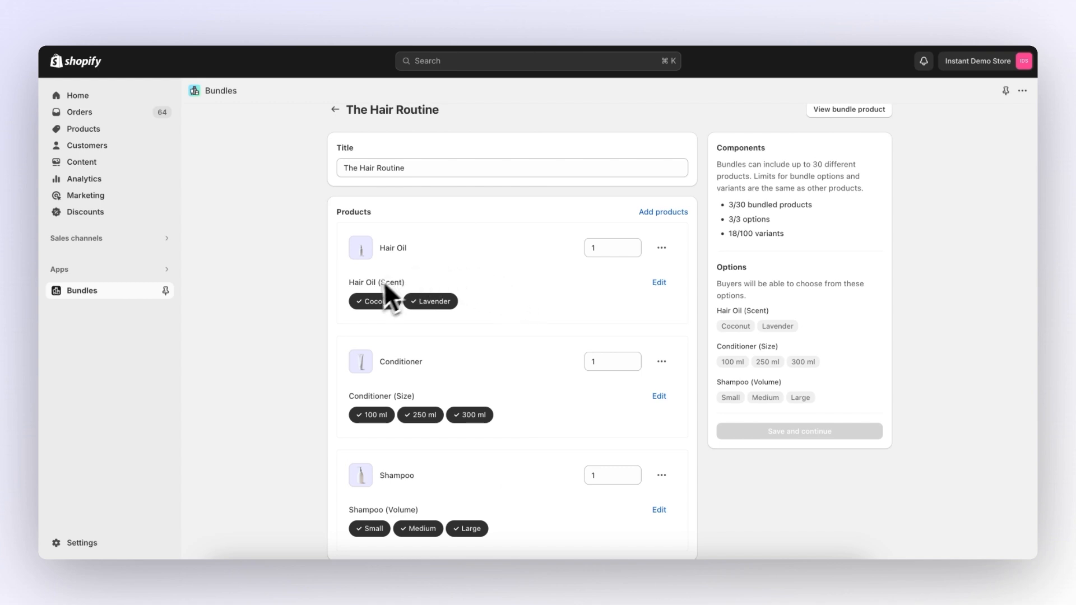
mouse_move(477, 350)
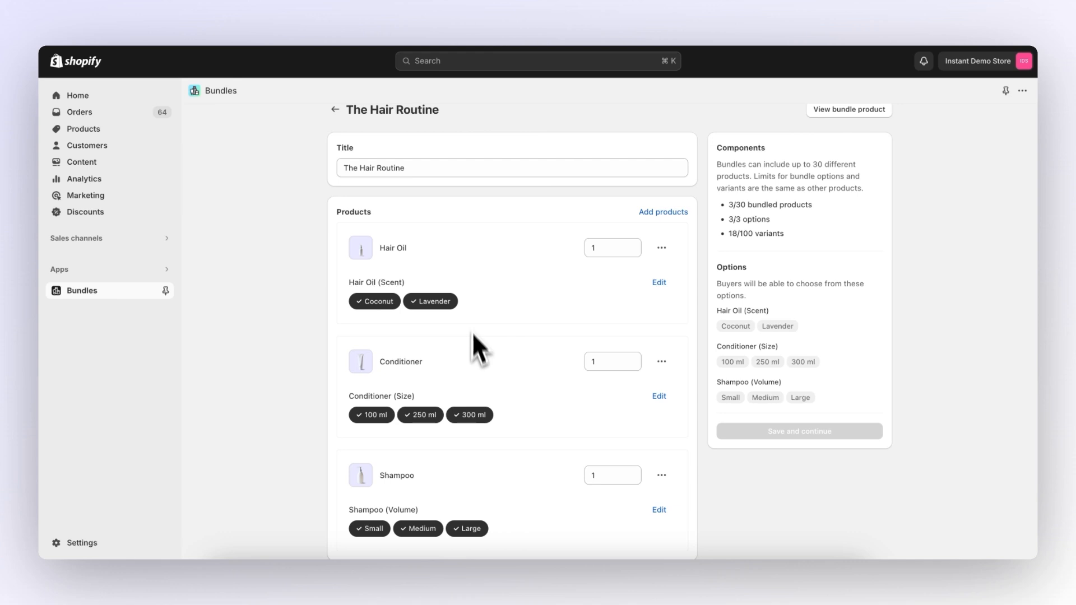
mouse_move(486, 391)
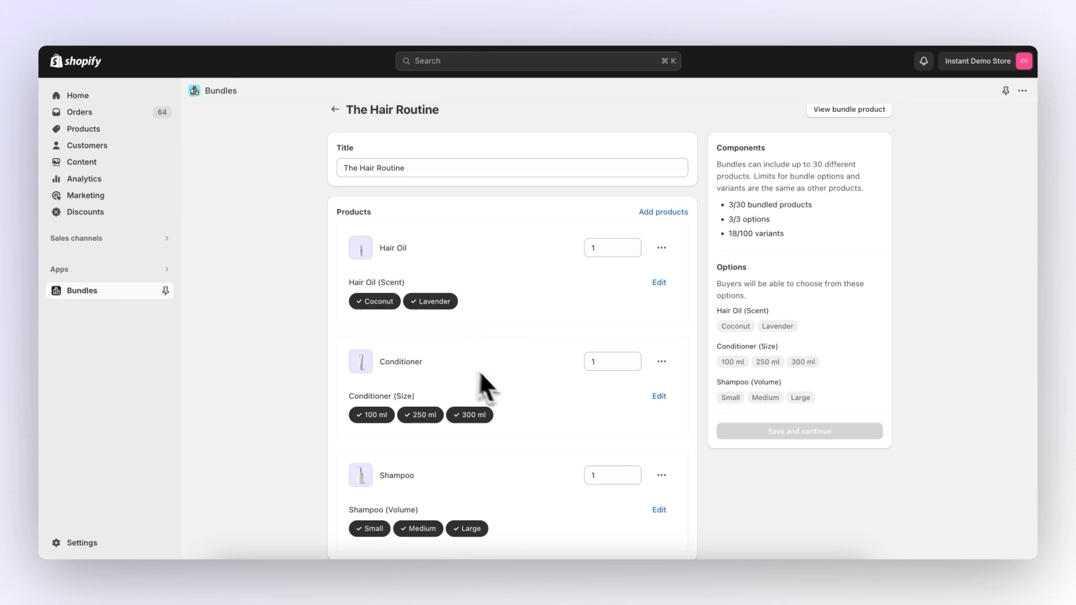
mouse_move(466, 331)
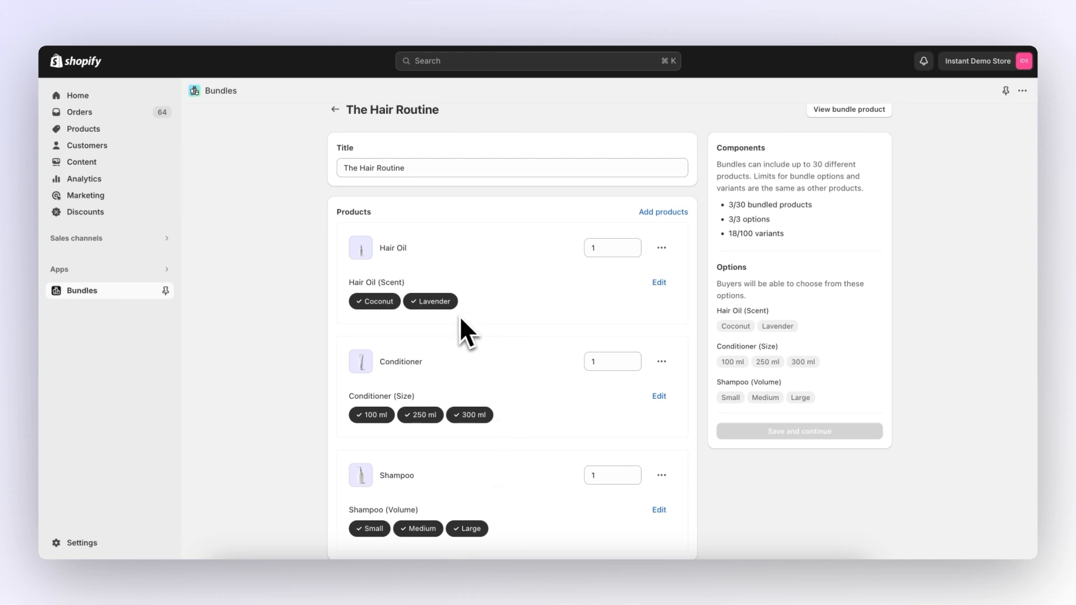
click(429, 302)
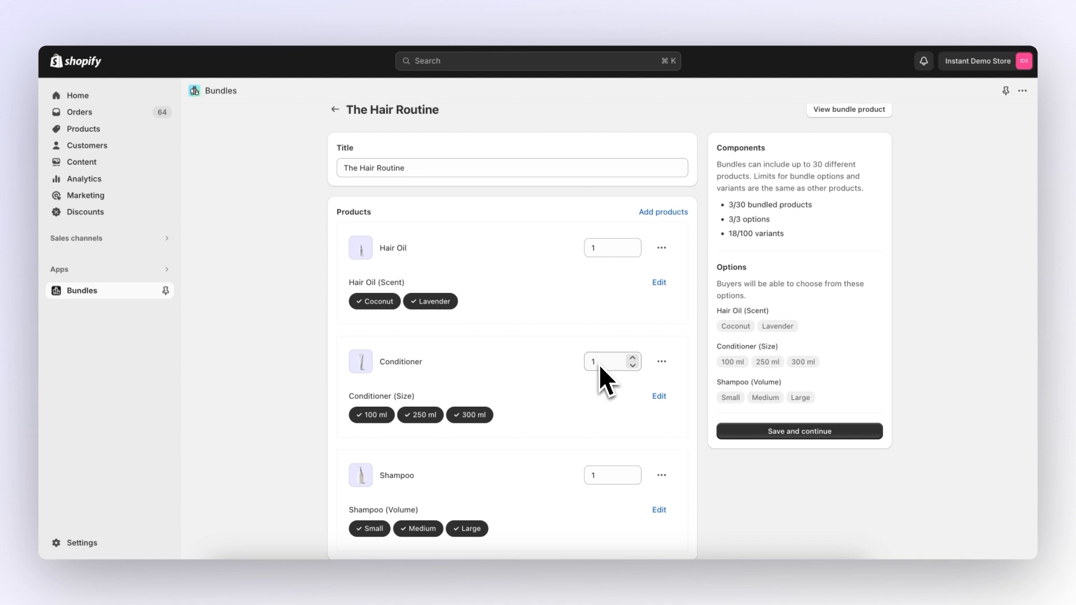
mouse_move(570, 312)
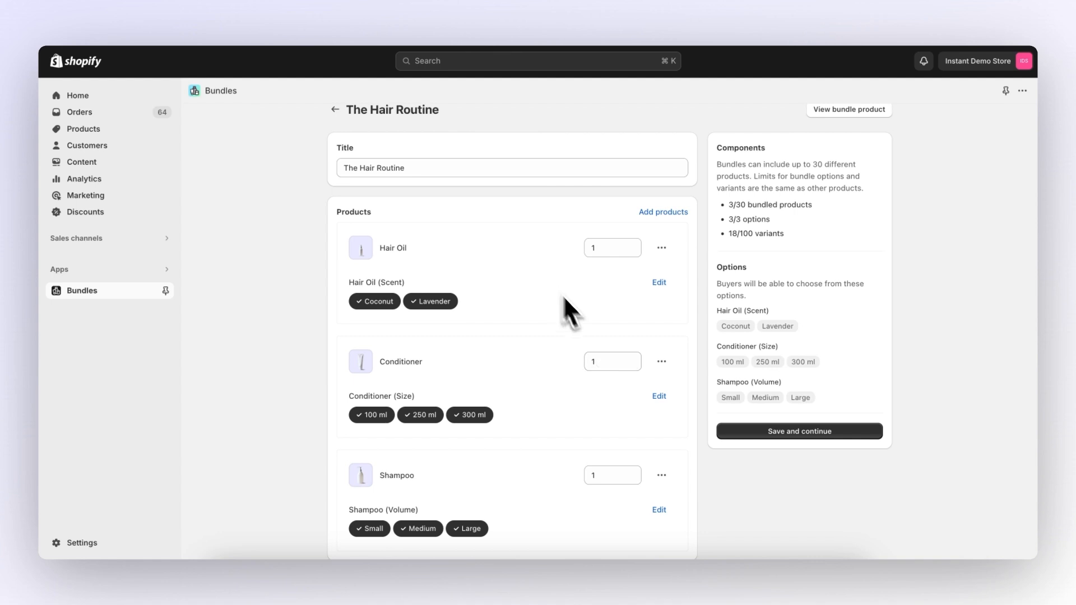
click(631, 357)
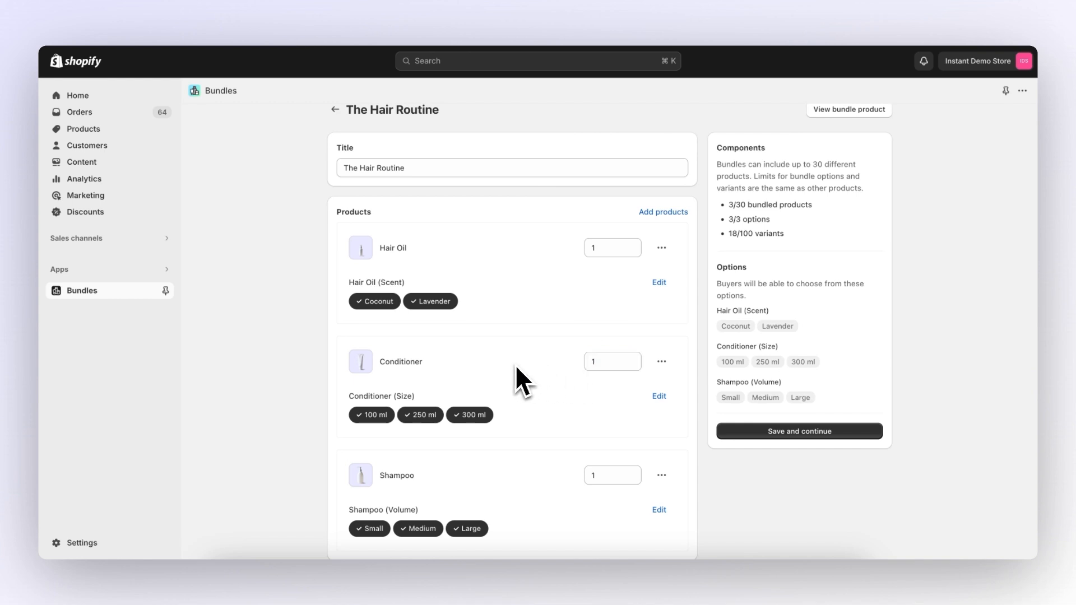
mouse_move(547, 370)
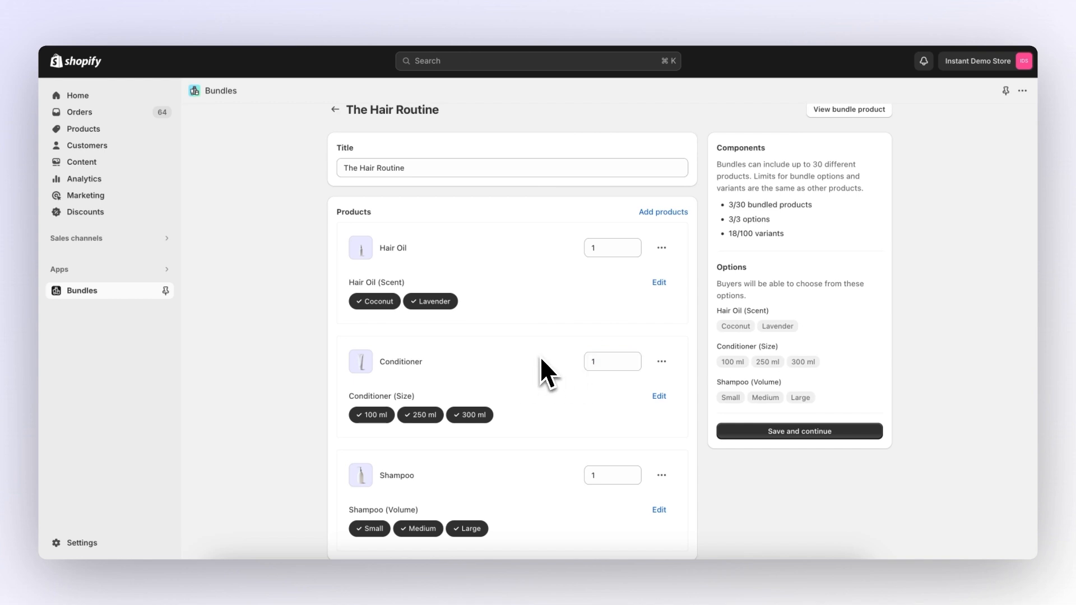
Set the Product section's Shopify content source to The Hair Routine
click(849, 110)
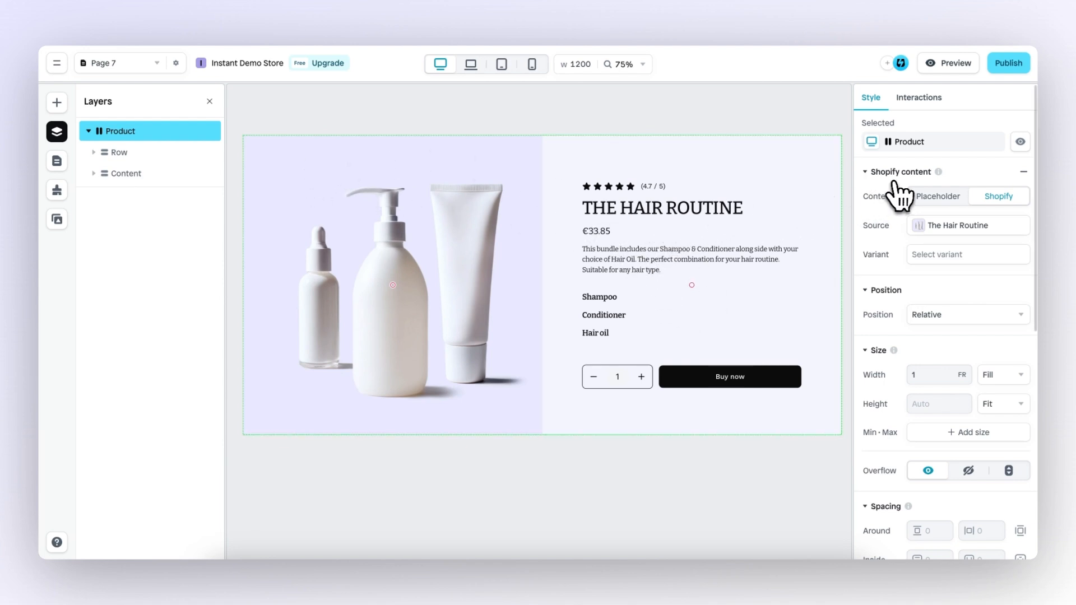
click(966, 225)
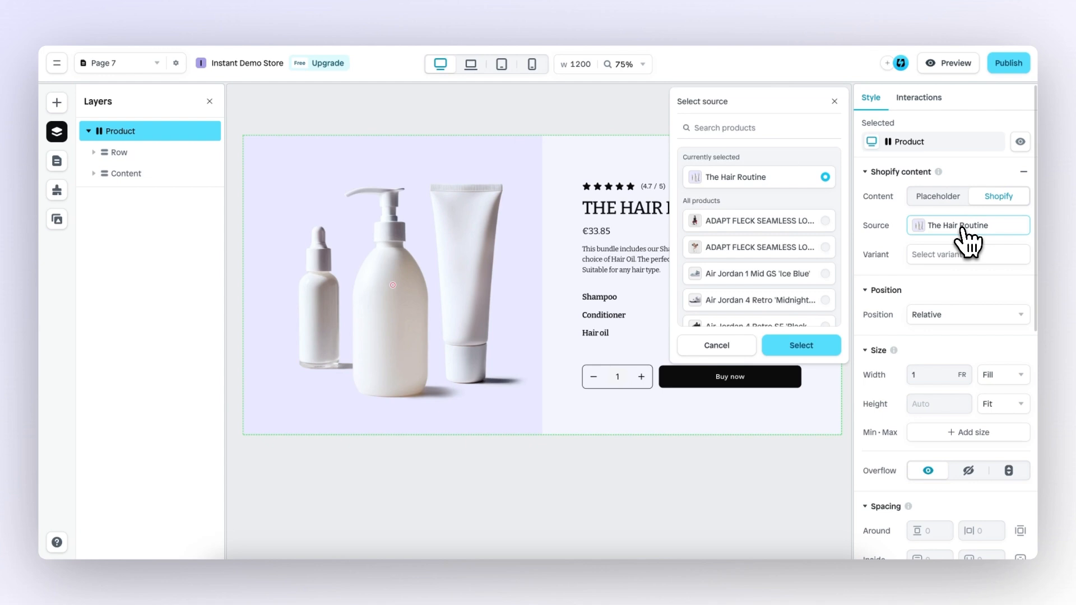
mouse_move(792, 196)
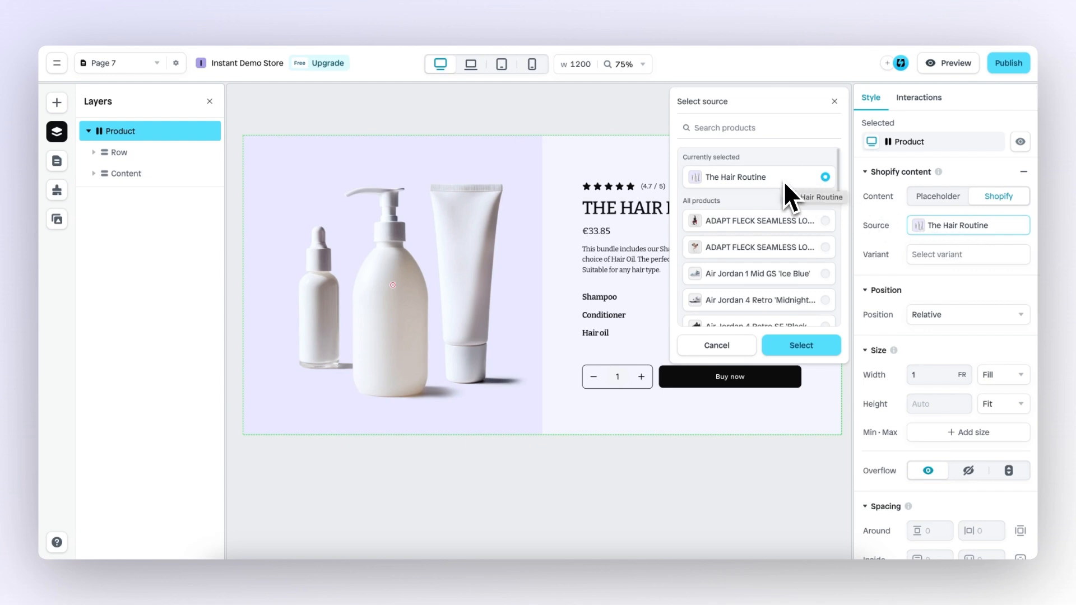
mouse_move(792, 192)
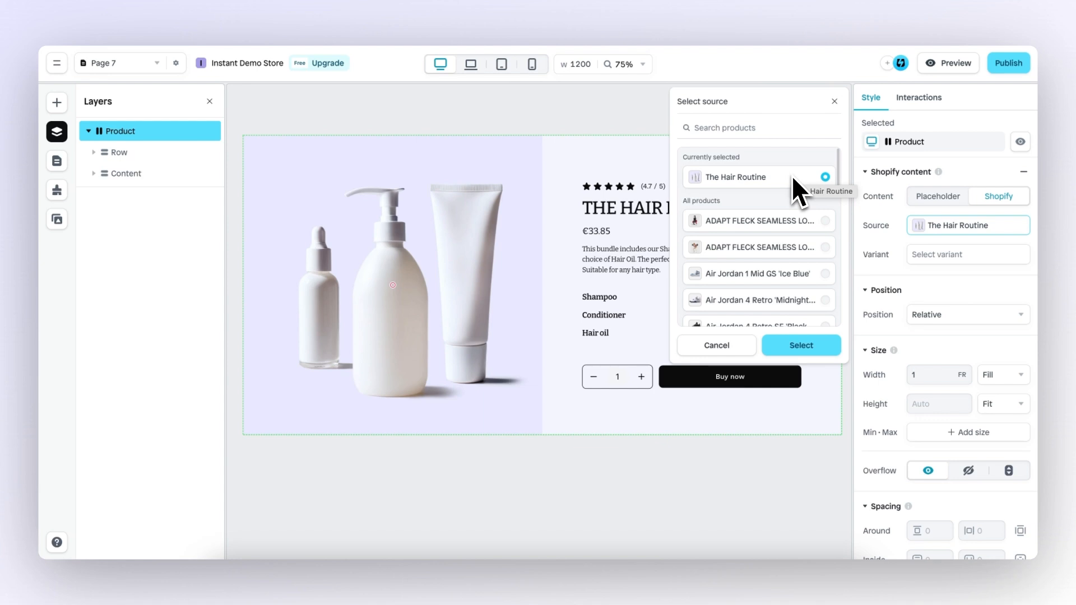
click(800, 345)
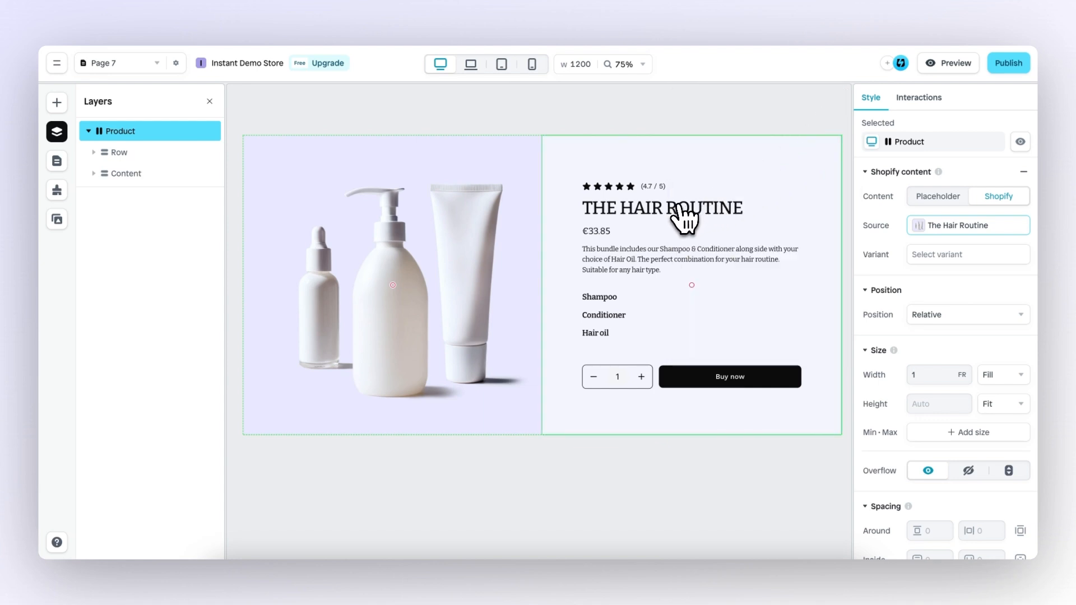
mouse_move(655, 223)
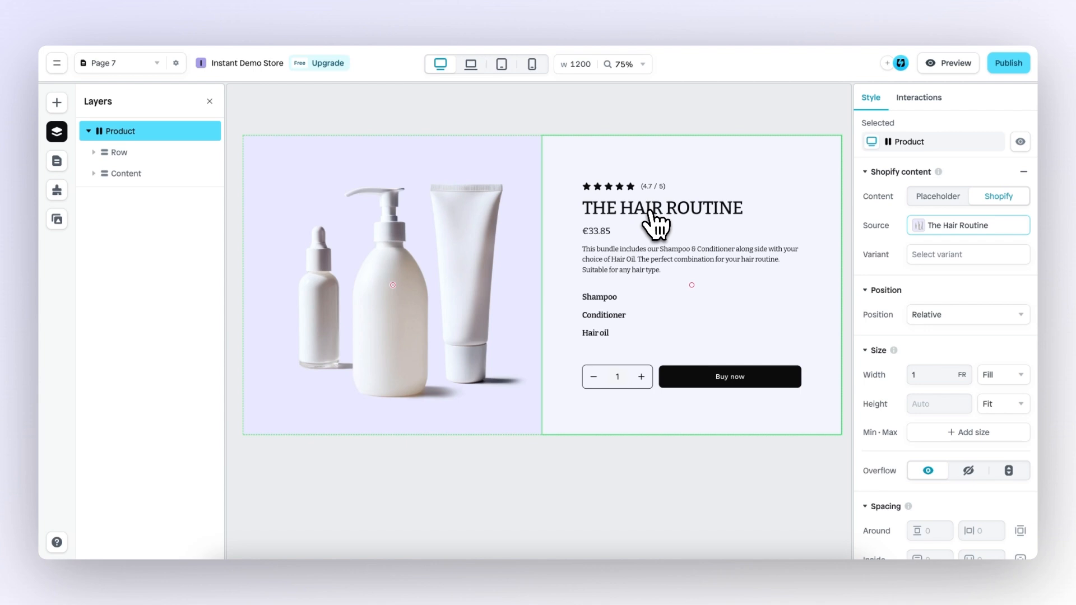
mouse_move(616, 314)
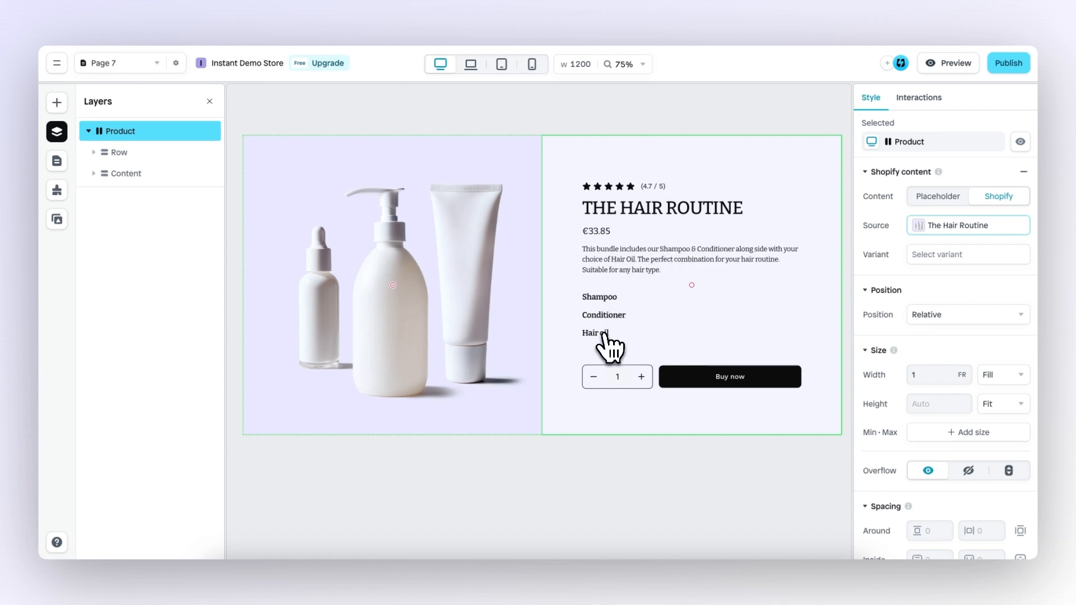
mouse_move(611, 339)
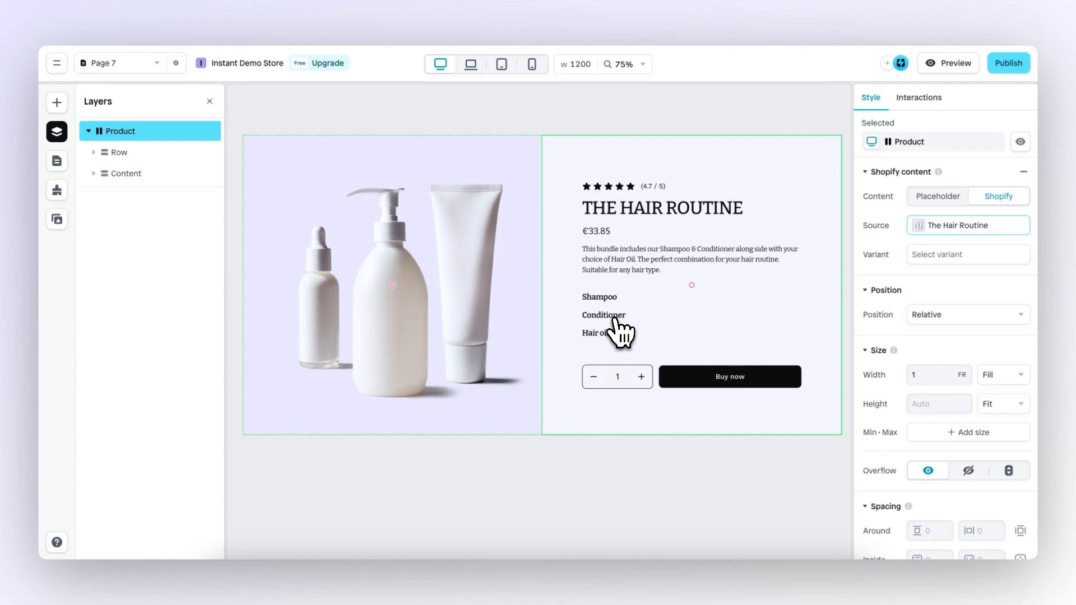
mouse_move(639, 293)
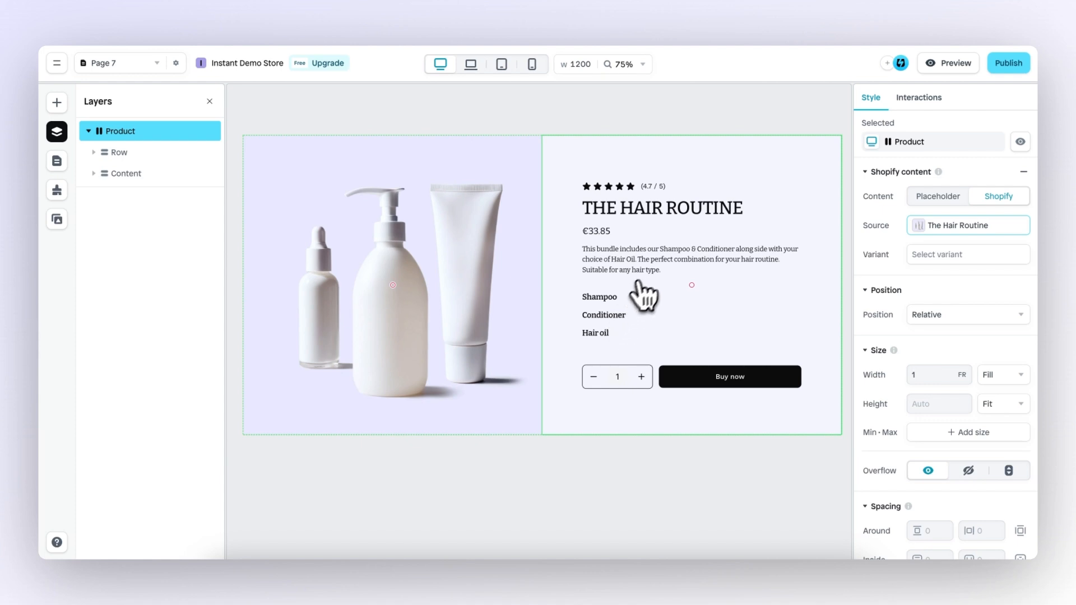
Insert a Basic variant picker under the Shampoo heading, set to the Shampoo option
click(56, 102)
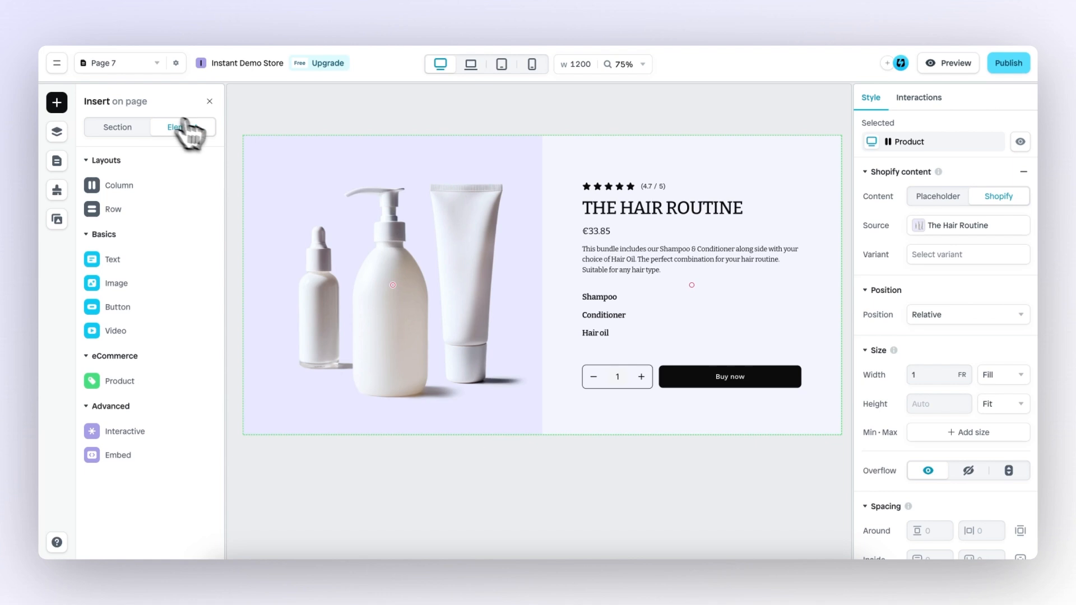
click(119, 381)
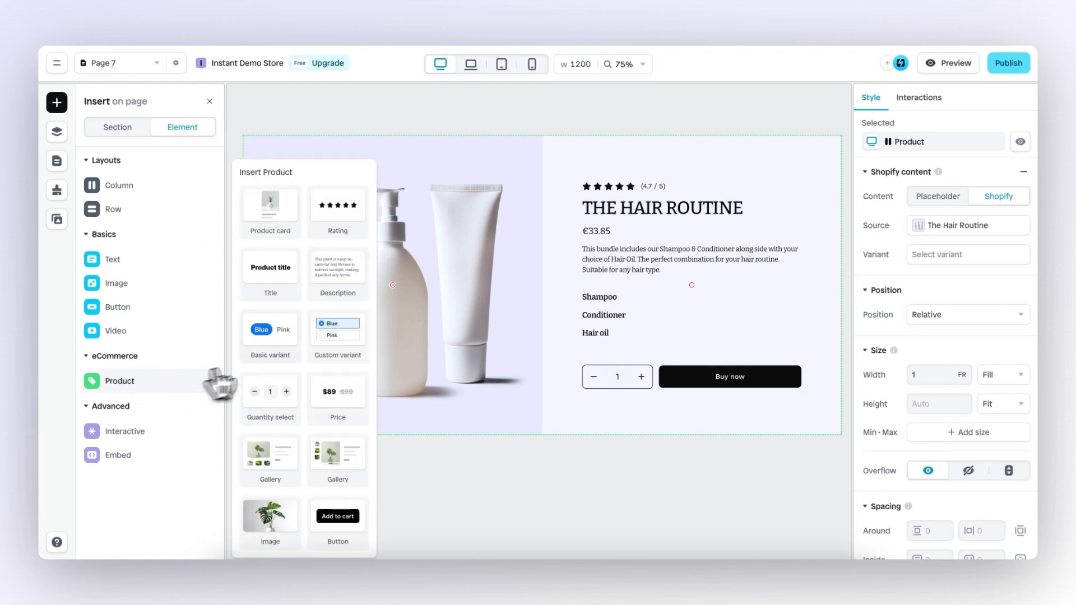
mouse_move(284, 354)
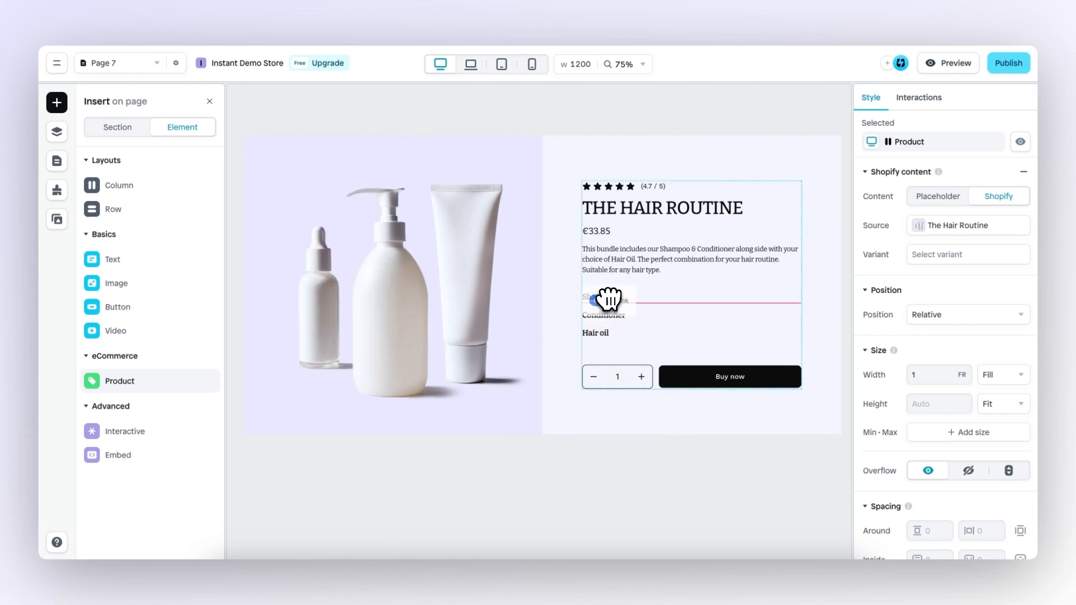
click(607, 300)
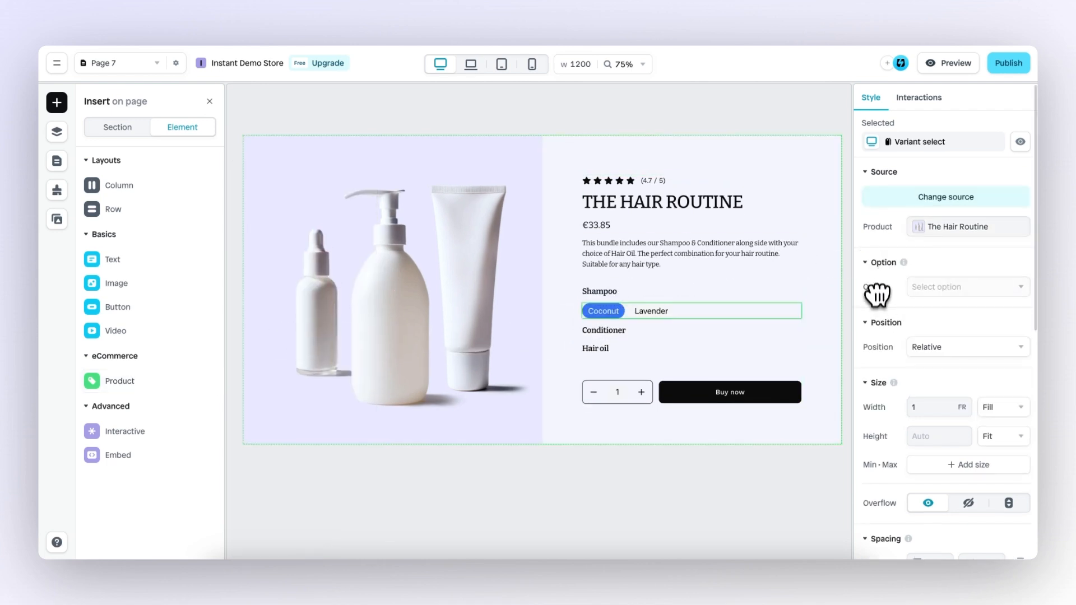
click(966, 287)
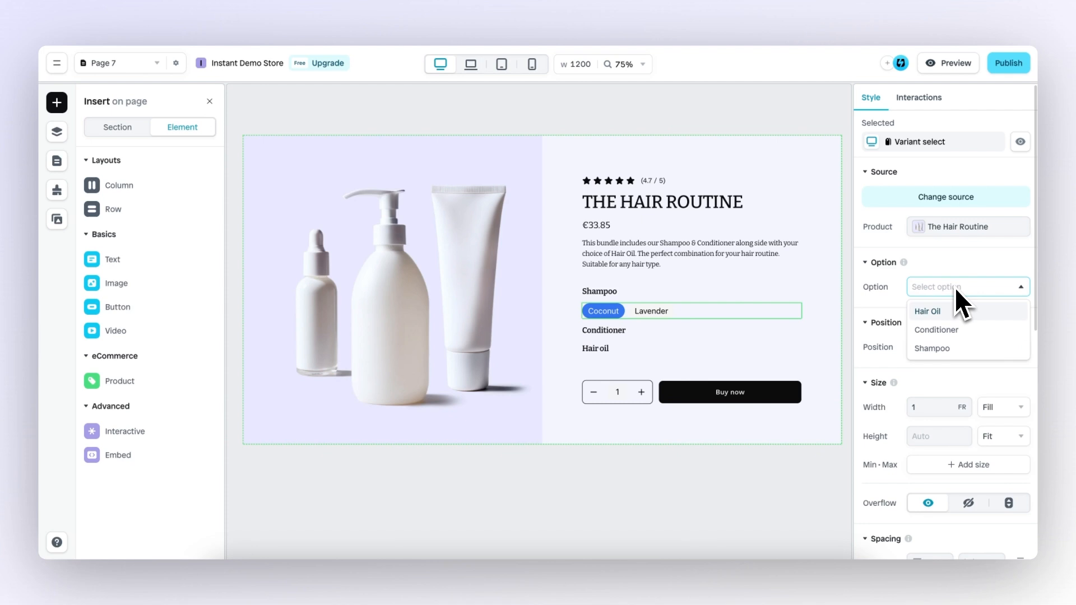
click(933, 348)
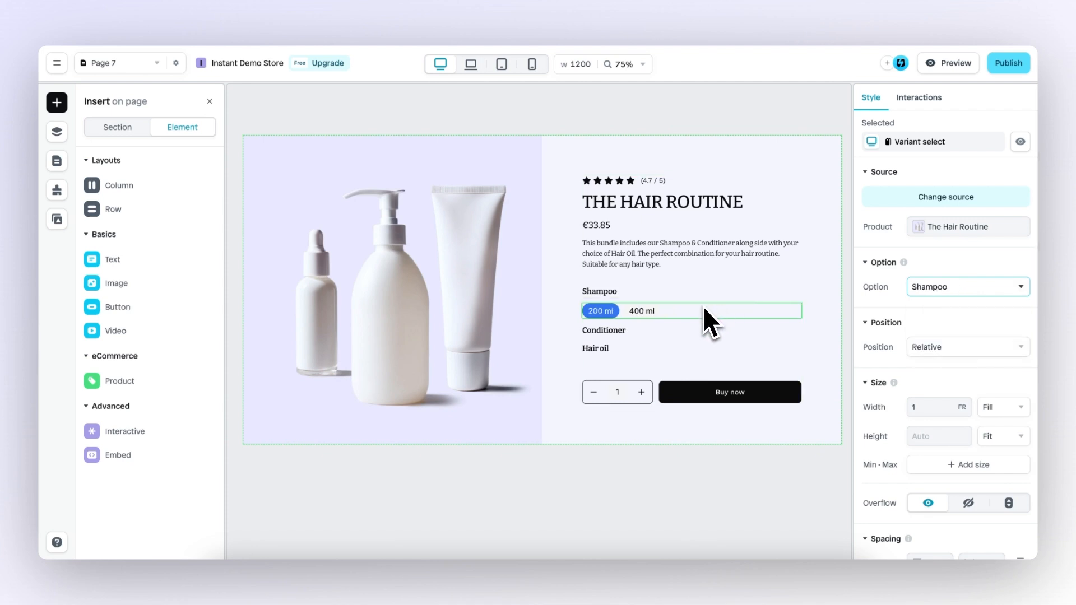
mouse_move(620, 330)
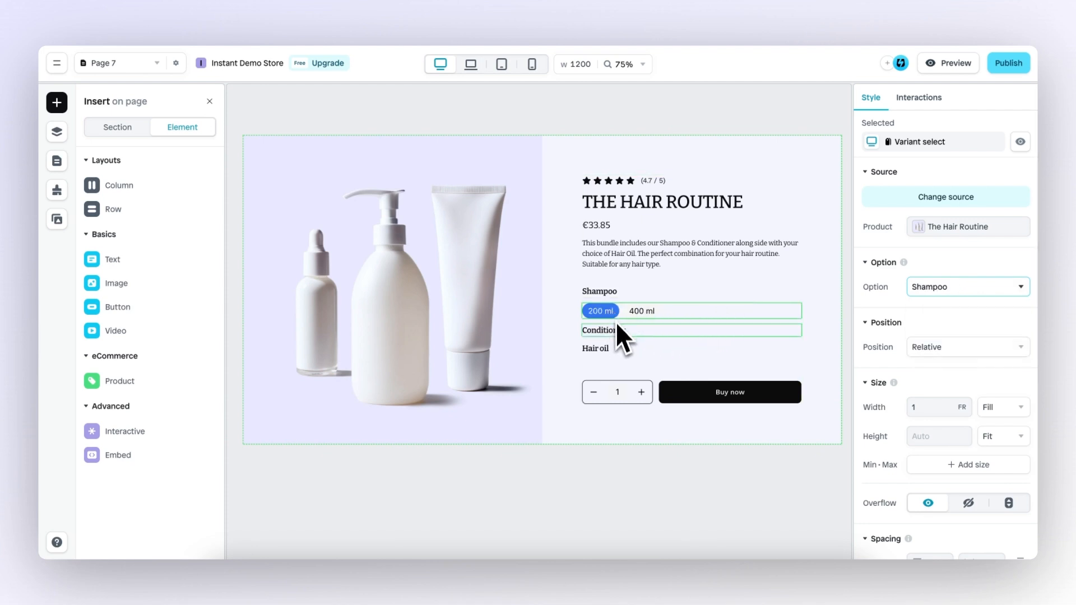
Add Conditioner and Hair Oil variant pickers under their headings and preview the page
click(119, 381)
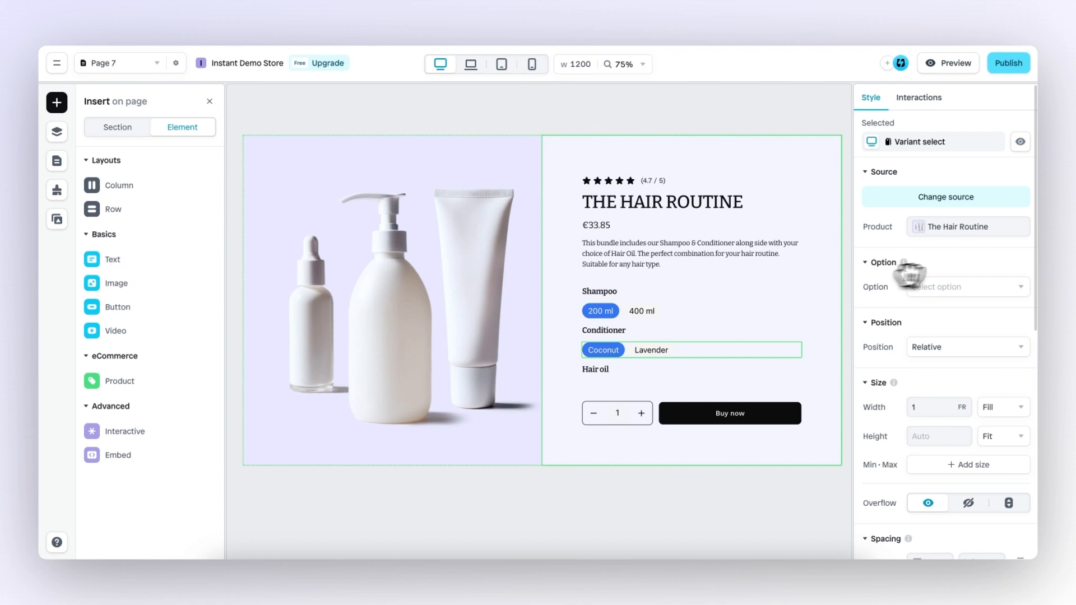
click(966, 286)
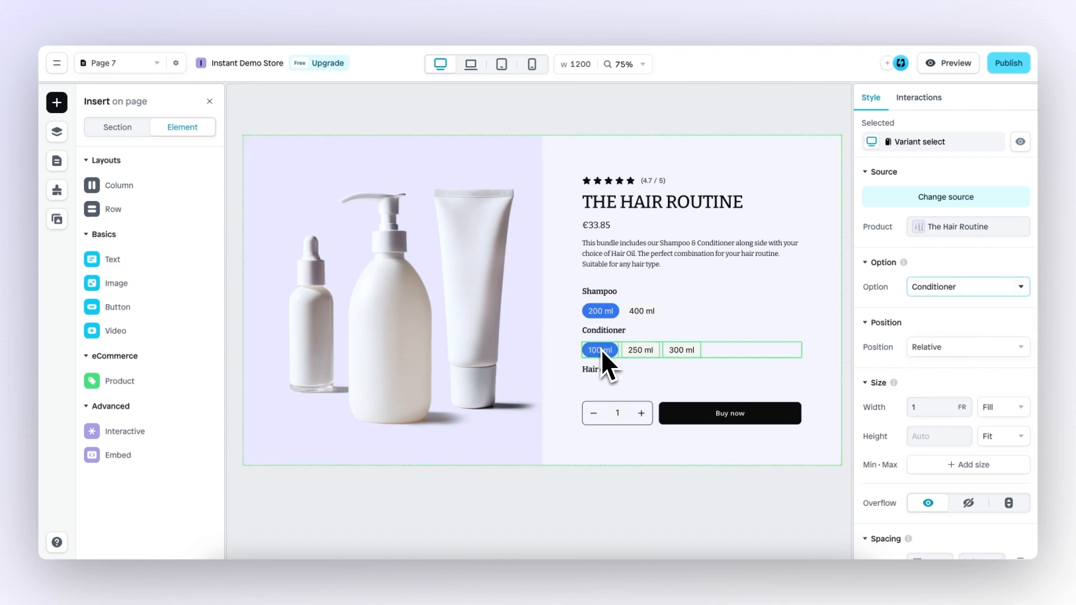
mouse_move(734, 374)
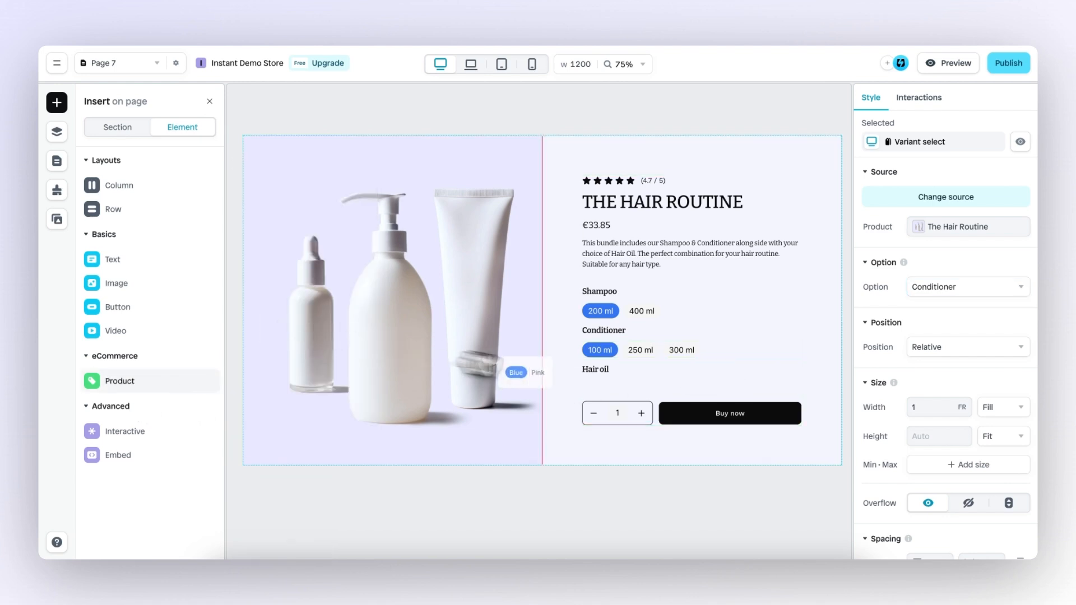
click(966, 287)
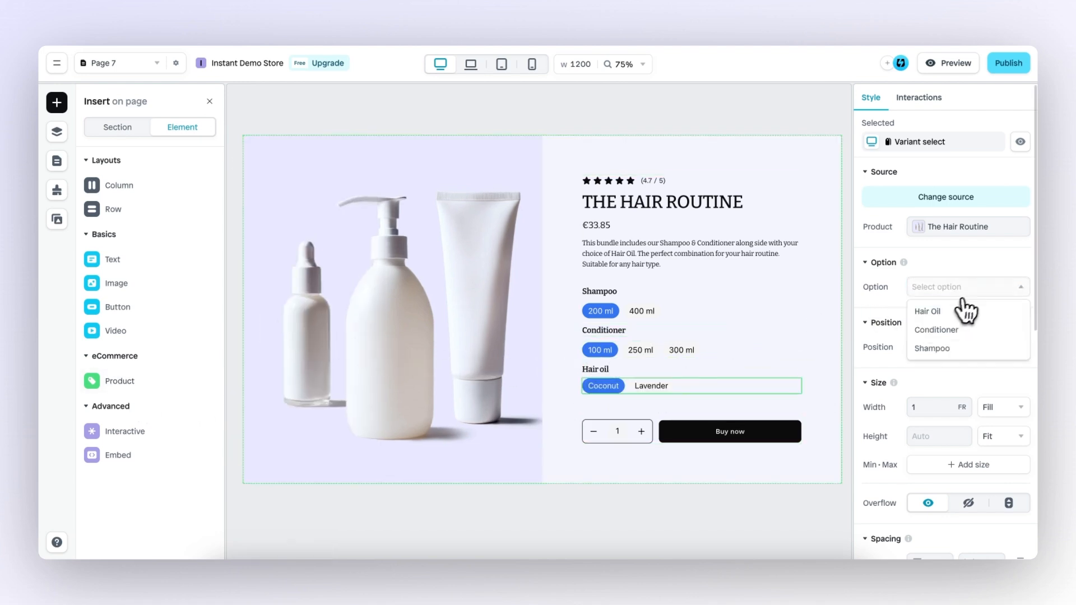
click(927, 311)
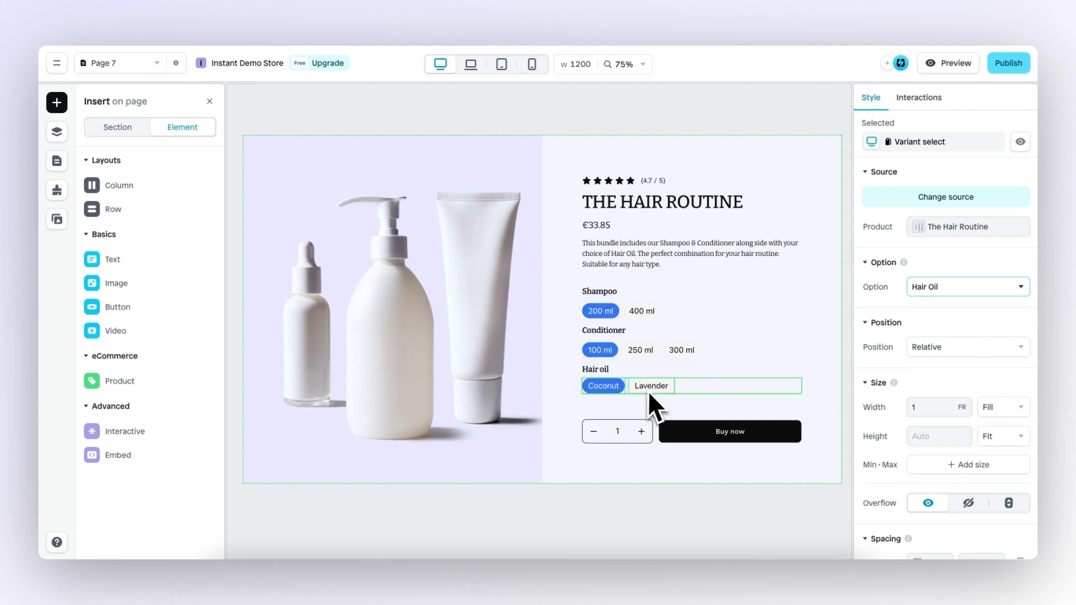
click(953, 62)
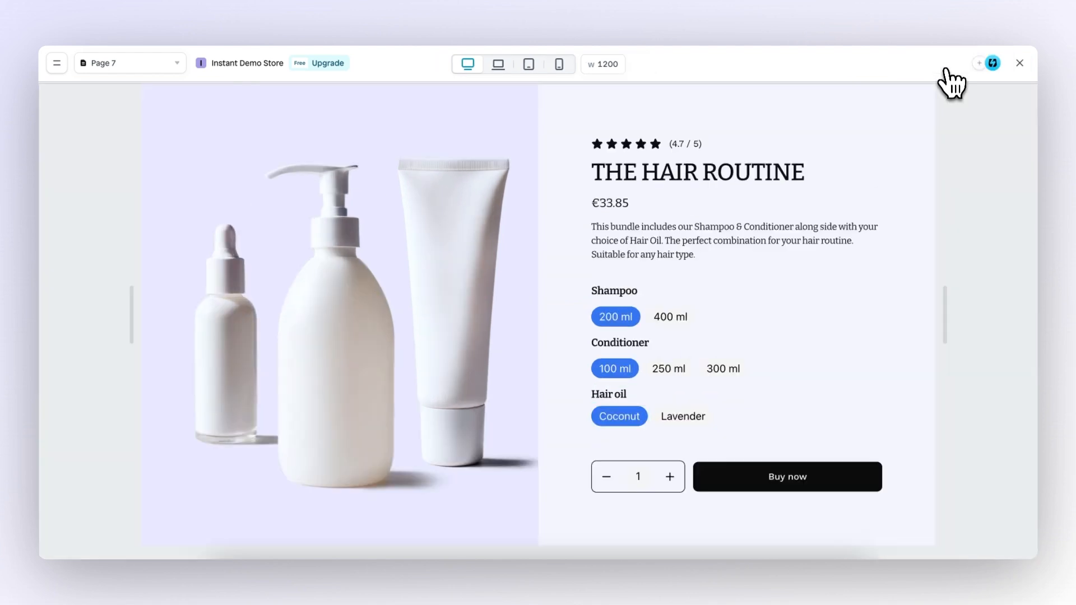
mouse_move(682, 328)
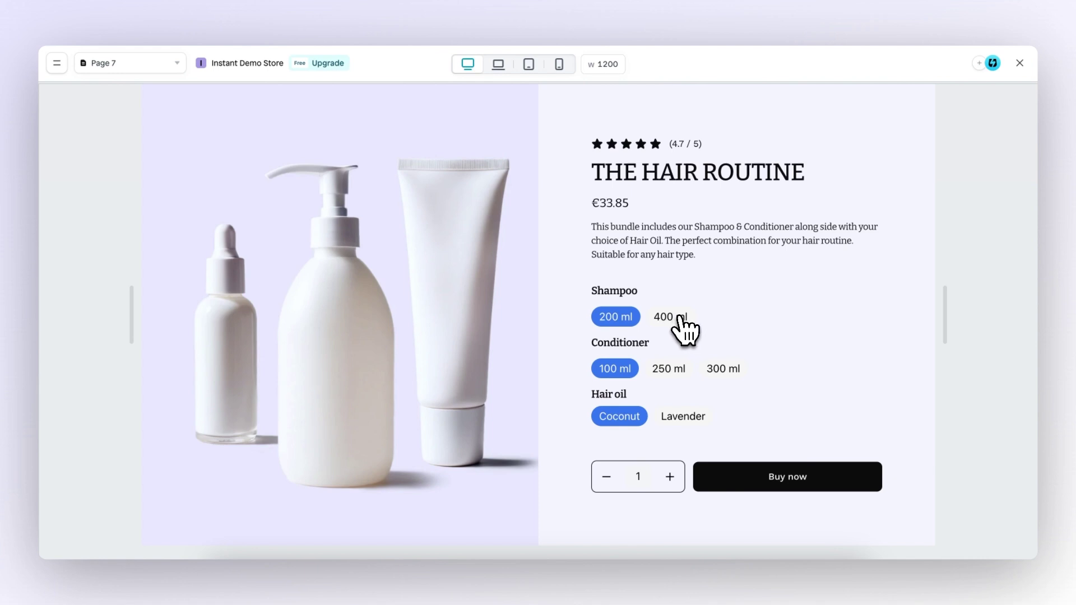
Test the pickers with 400 ml shampoo and 250 ml/100 ml conditioner, then exit preview
click(670, 316)
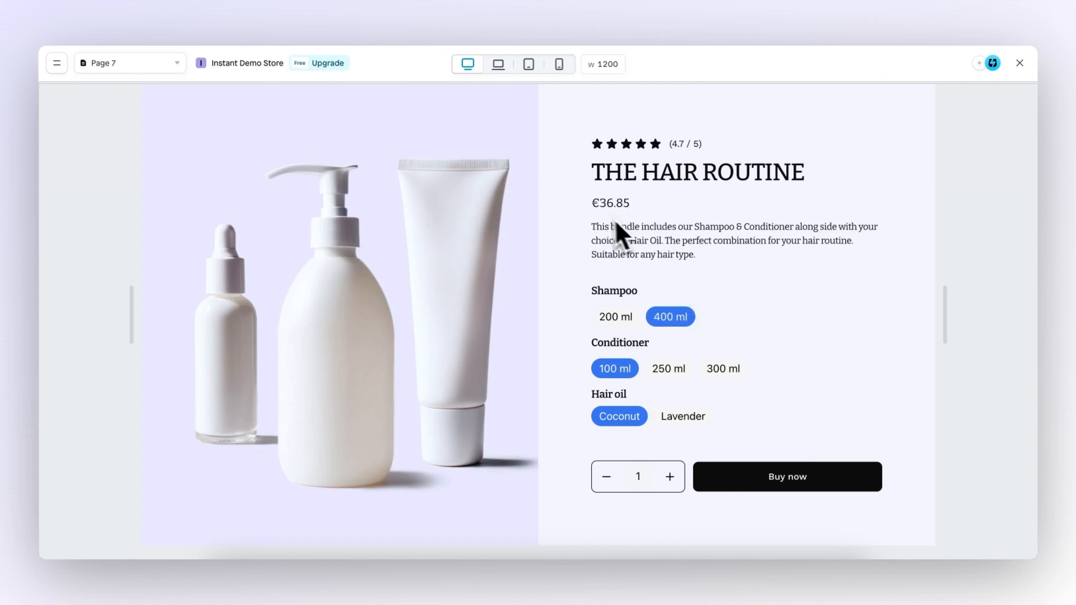
click(667, 369)
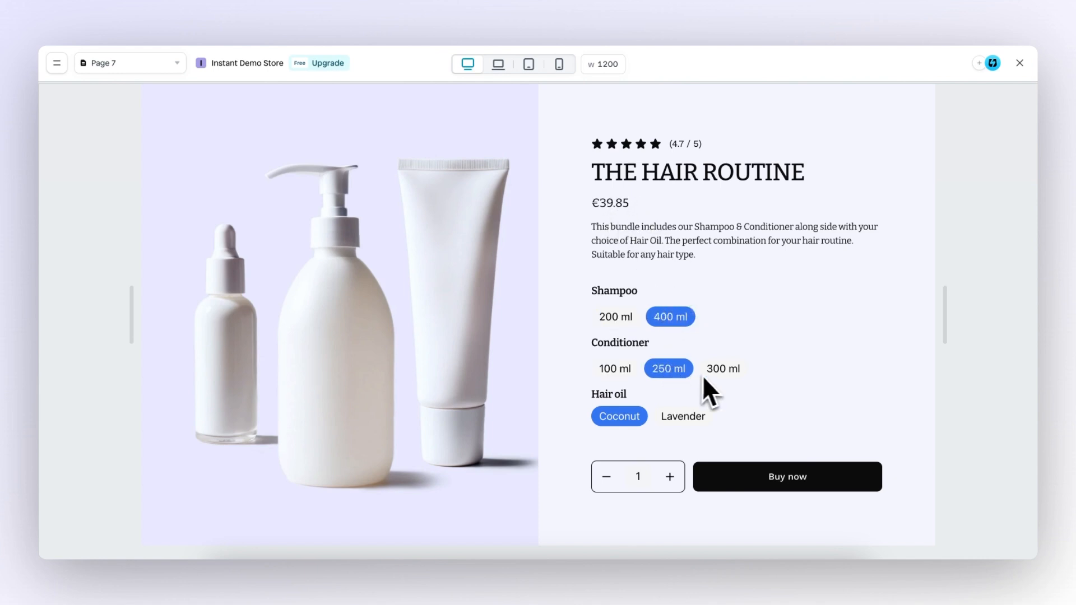
click(614, 369)
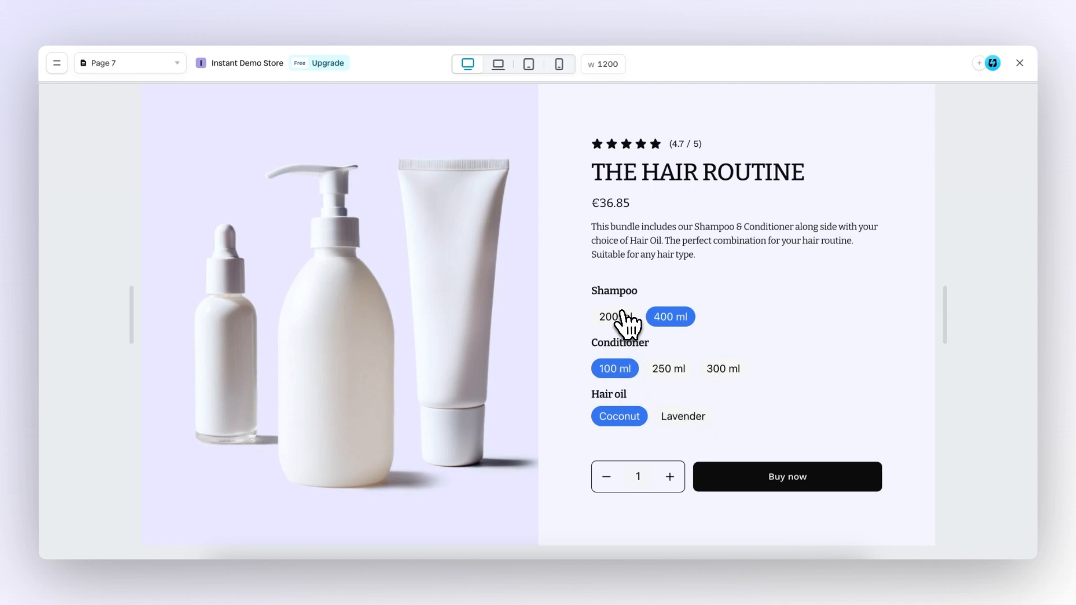
click(615, 316)
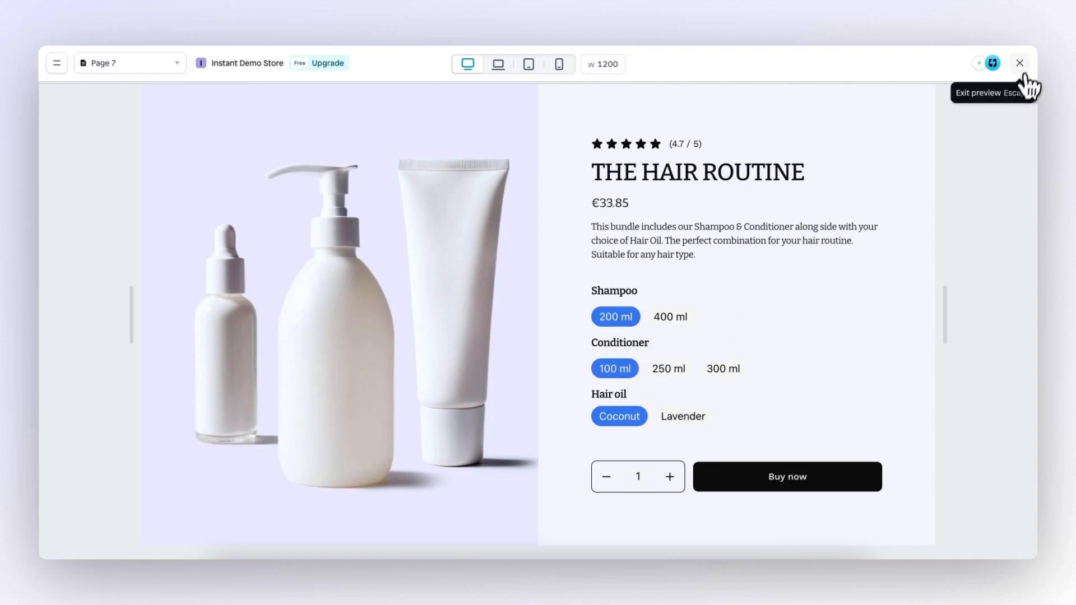
click(1018, 62)
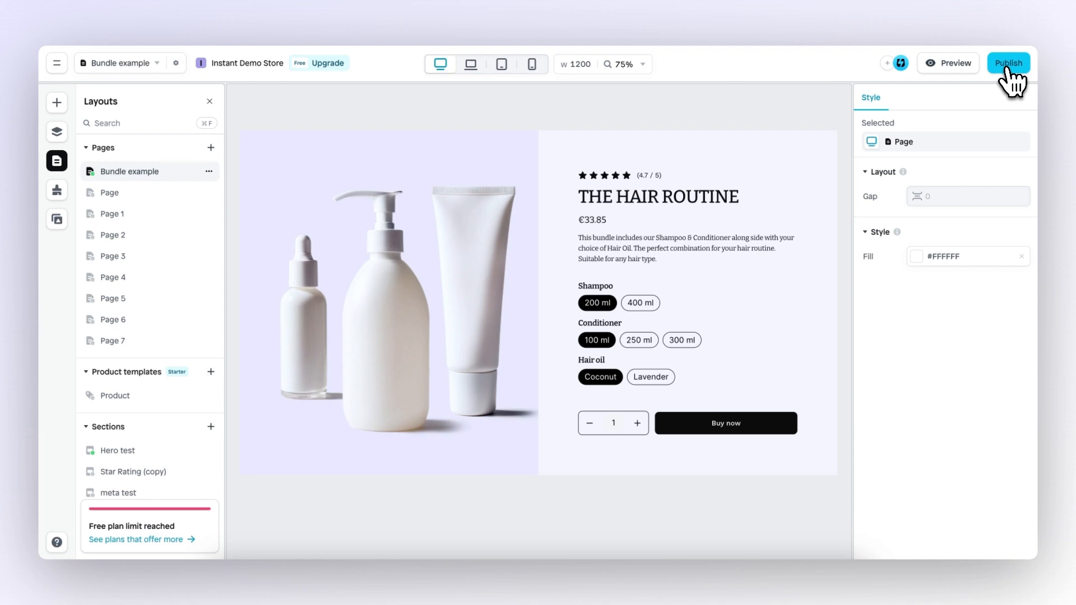
Publish the Bundle example page and view it live on the storefront
click(1008, 62)
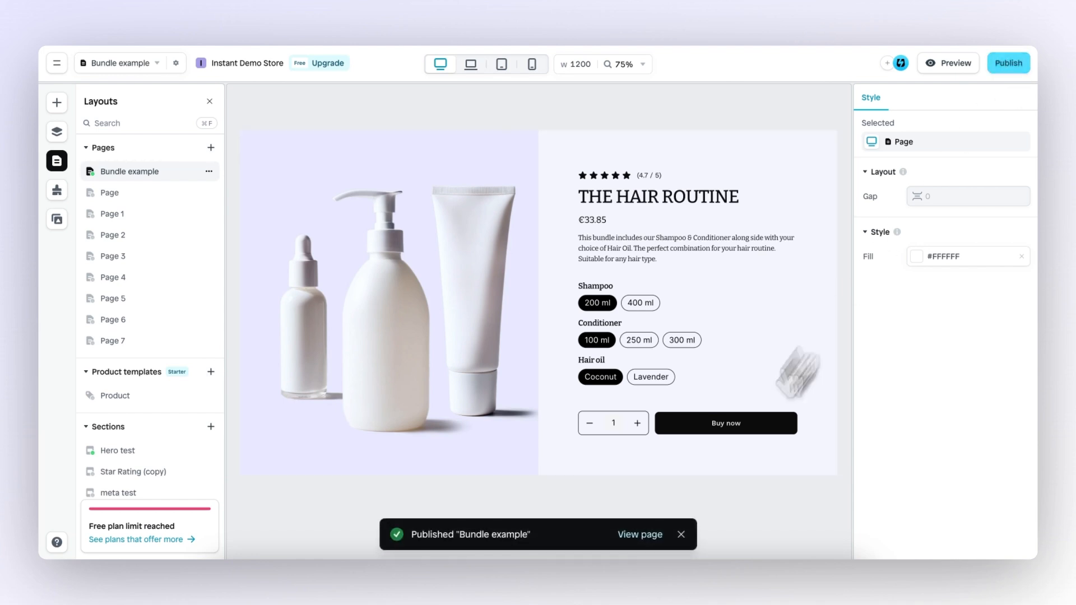
mouse_move(639, 534)
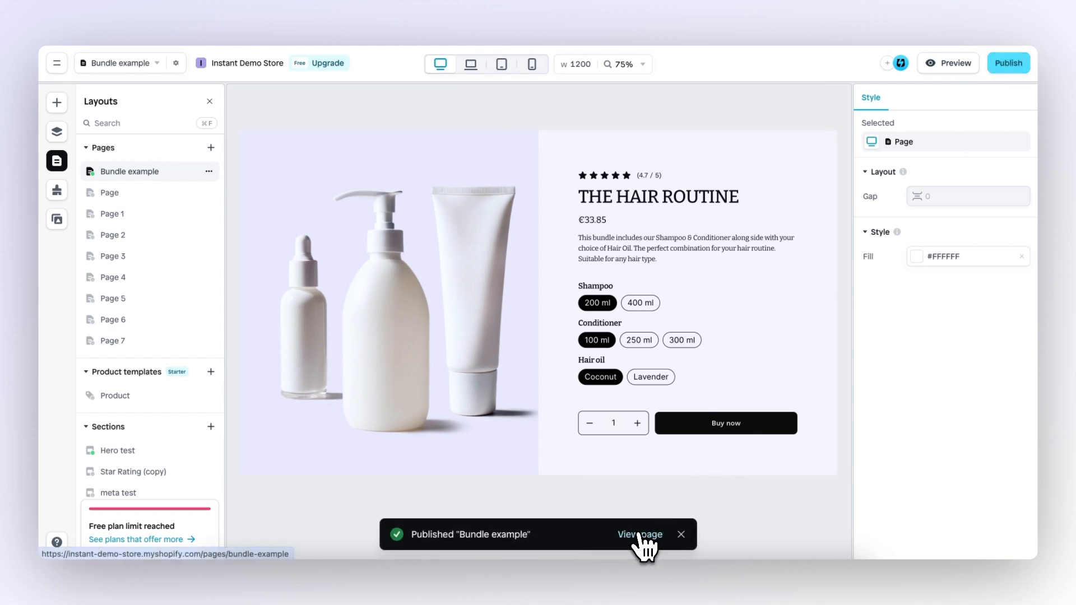
click(640, 534)
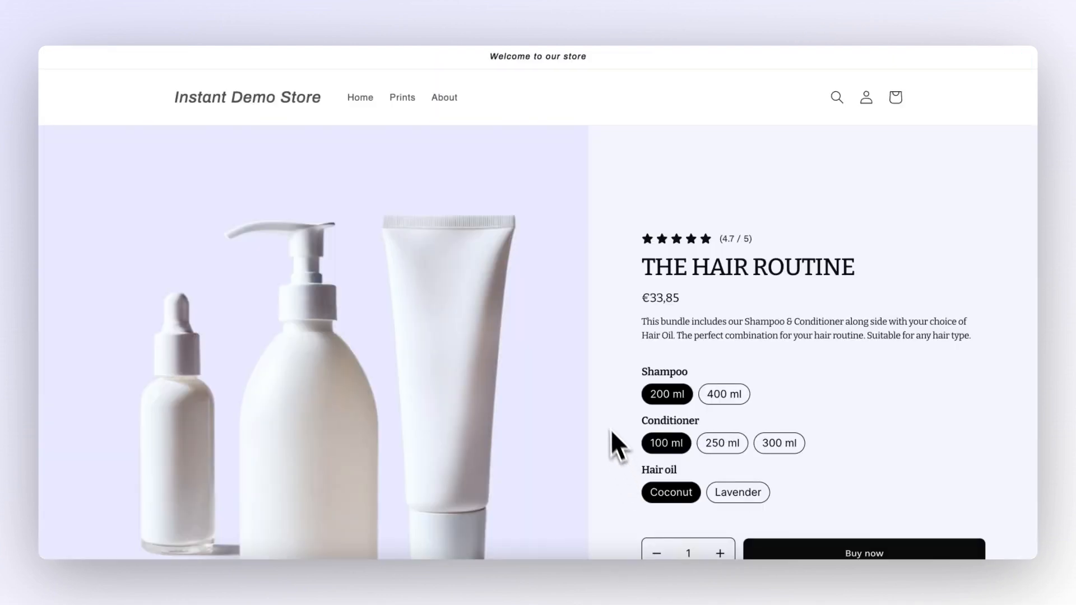
Buy the live bundle with 200 ml shampoo, 250 ml conditioner and Lavender oil (€36,85)
scroll(down, 3)
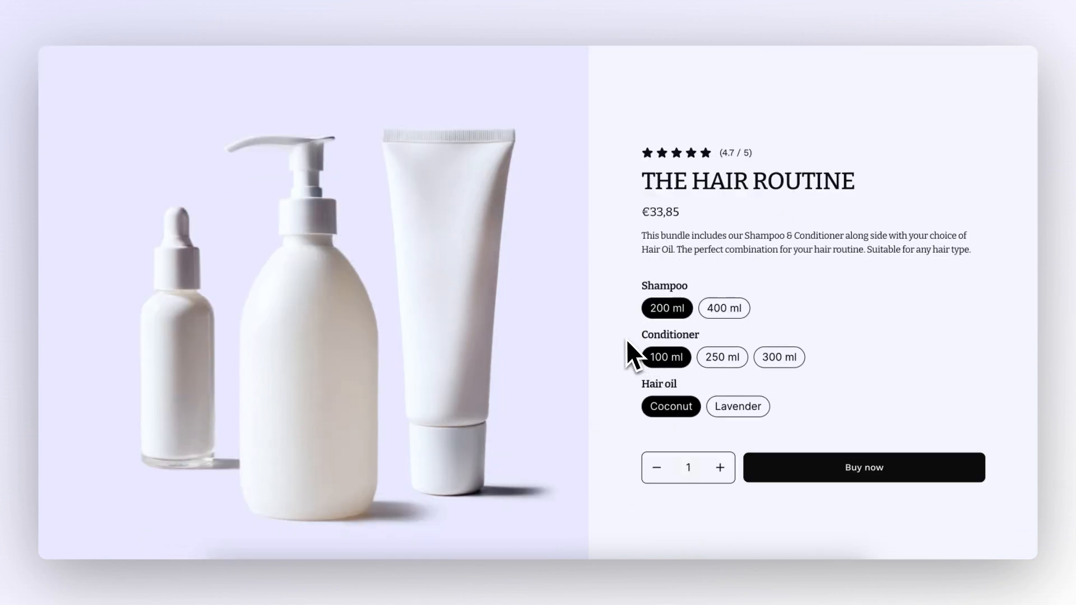
click(723, 307)
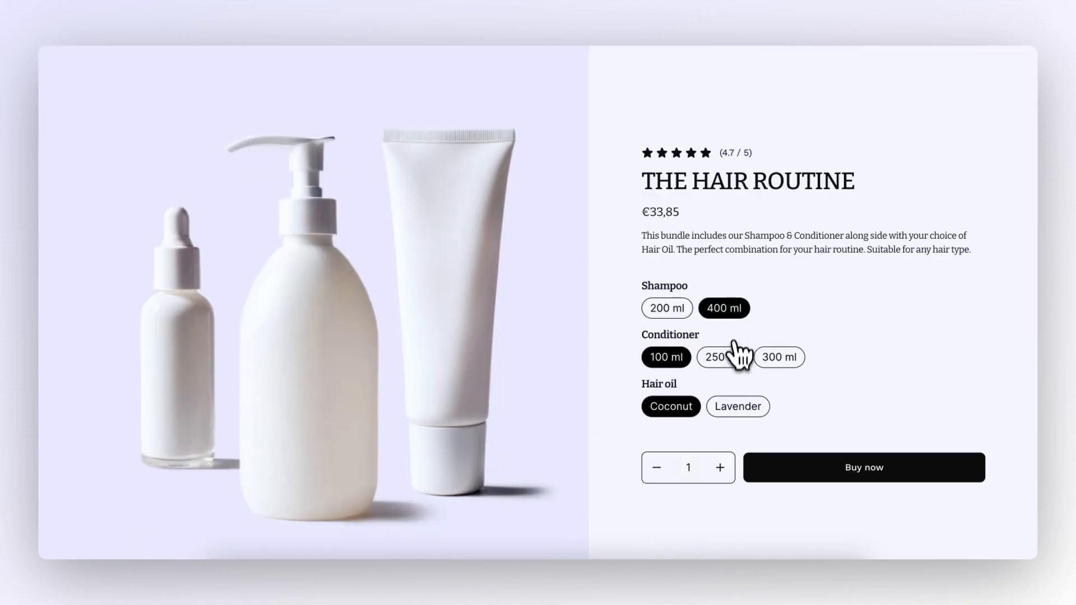
click(720, 357)
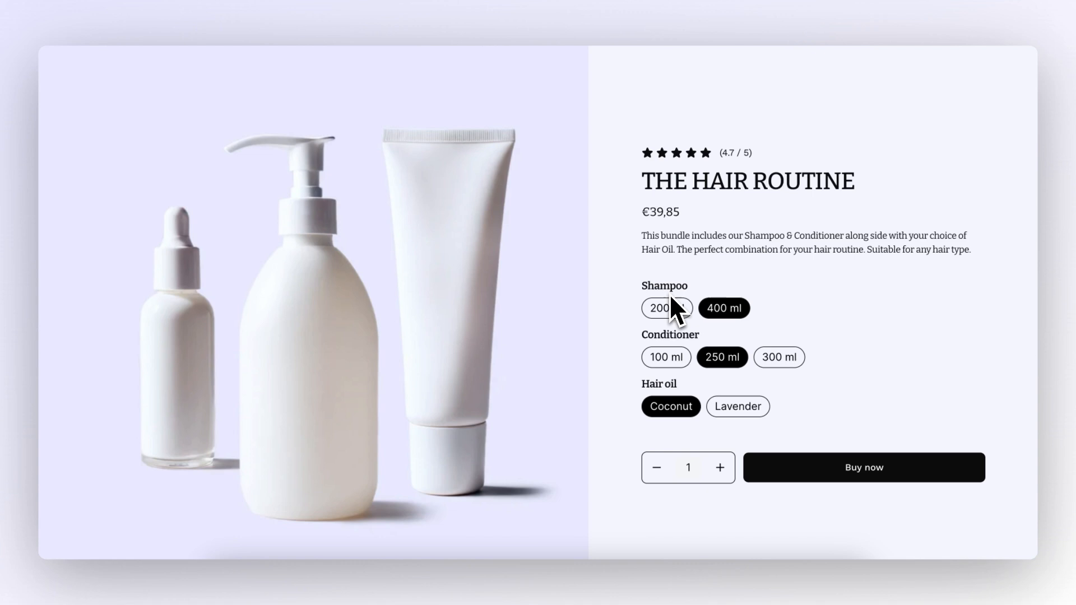
mouse_move(755, 418)
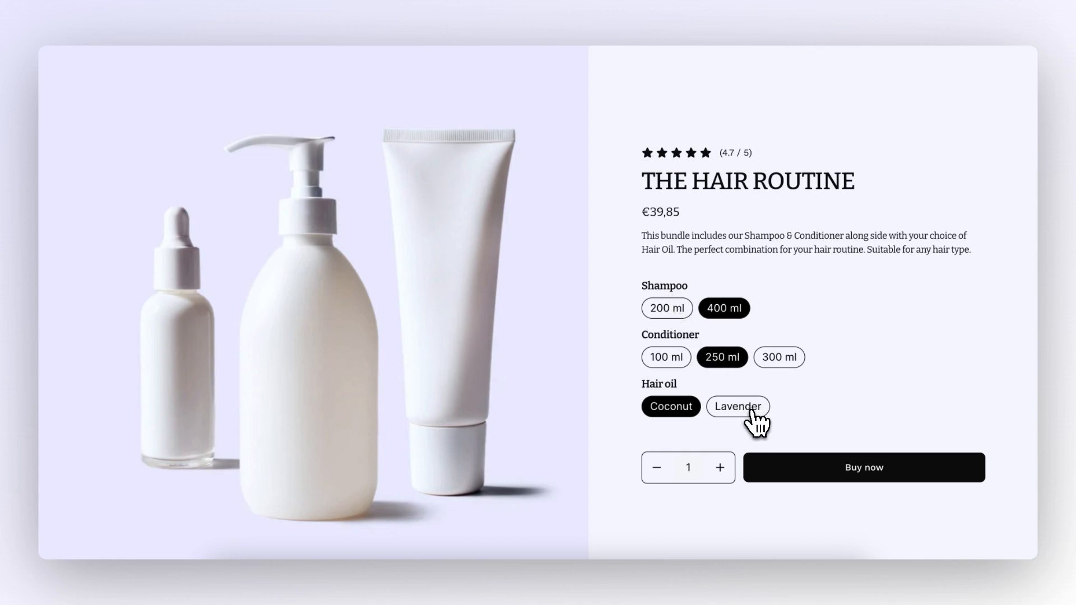
click(666, 308)
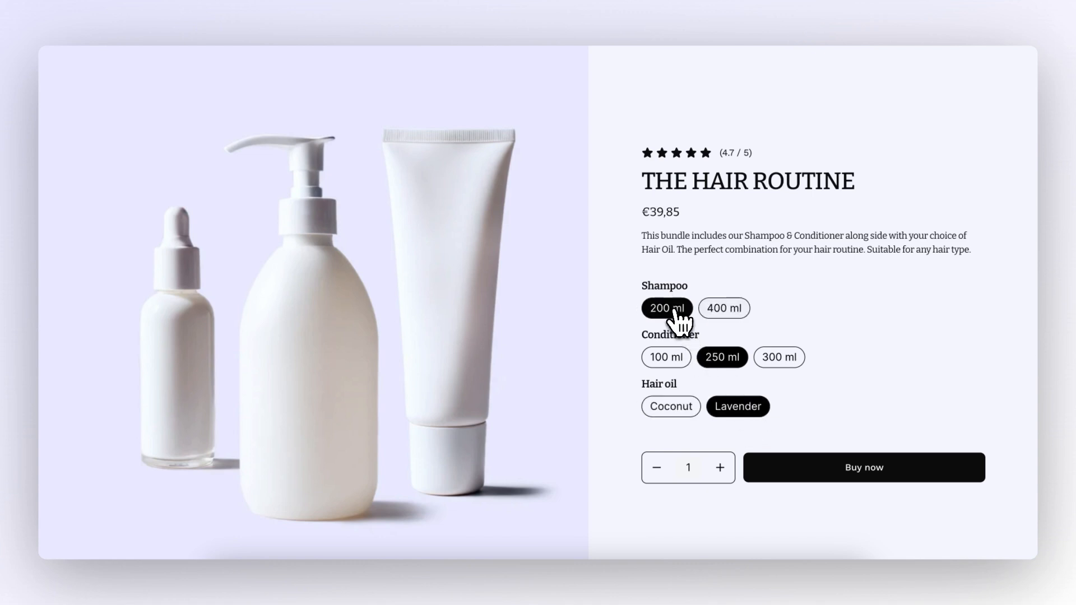
click(722, 357)
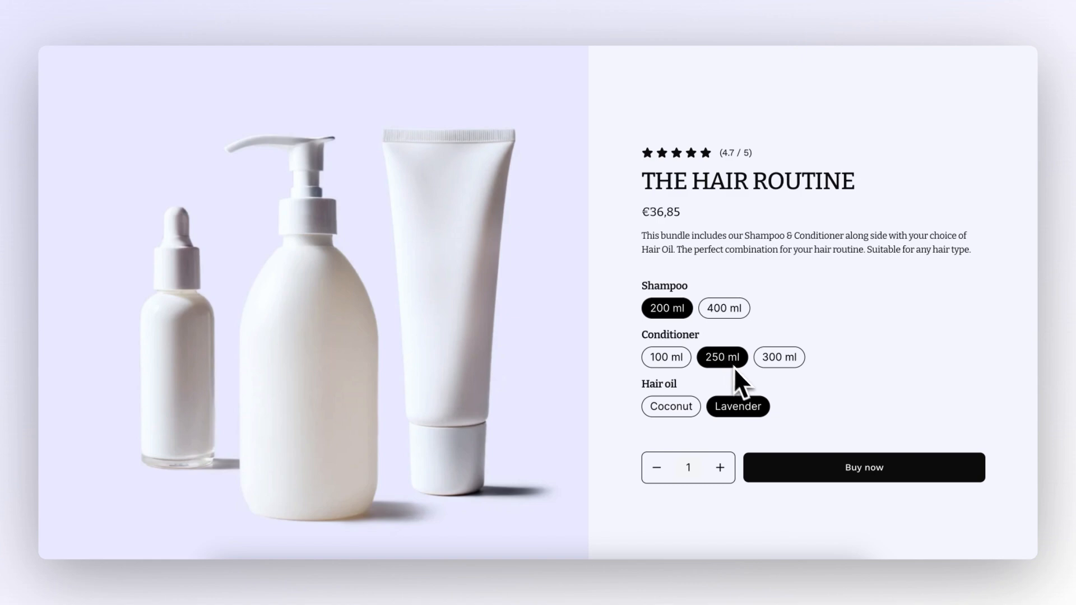
mouse_move(822, 476)
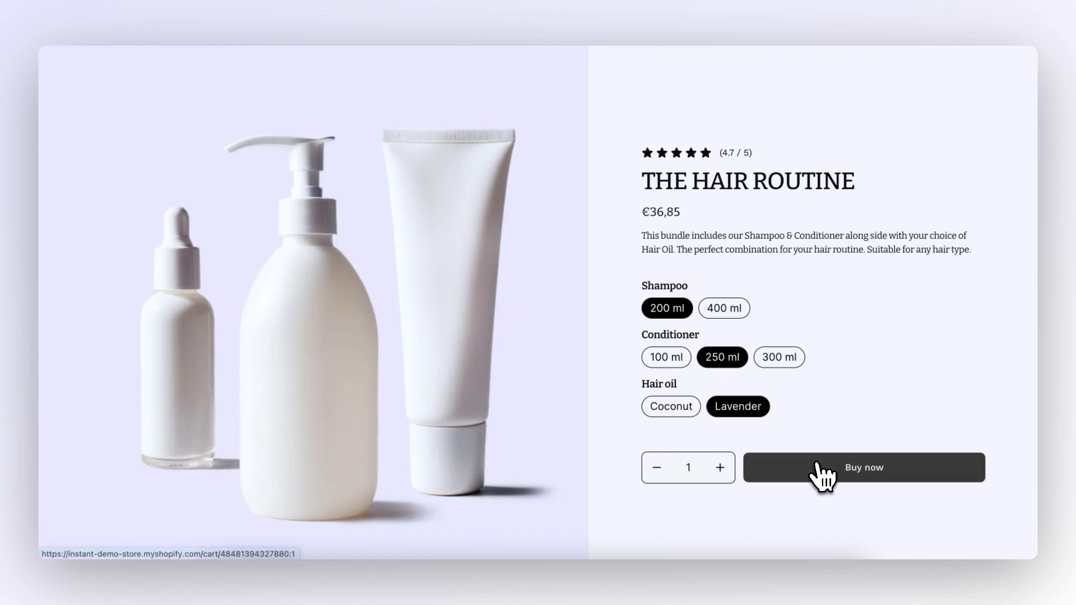
click(863, 467)
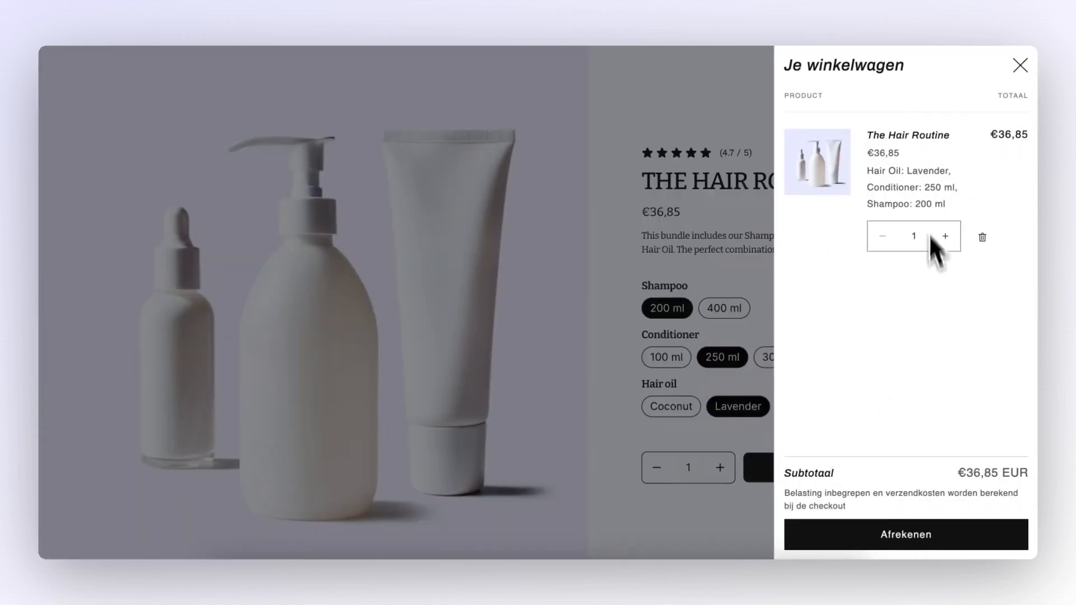
mouse_move(944, 191)
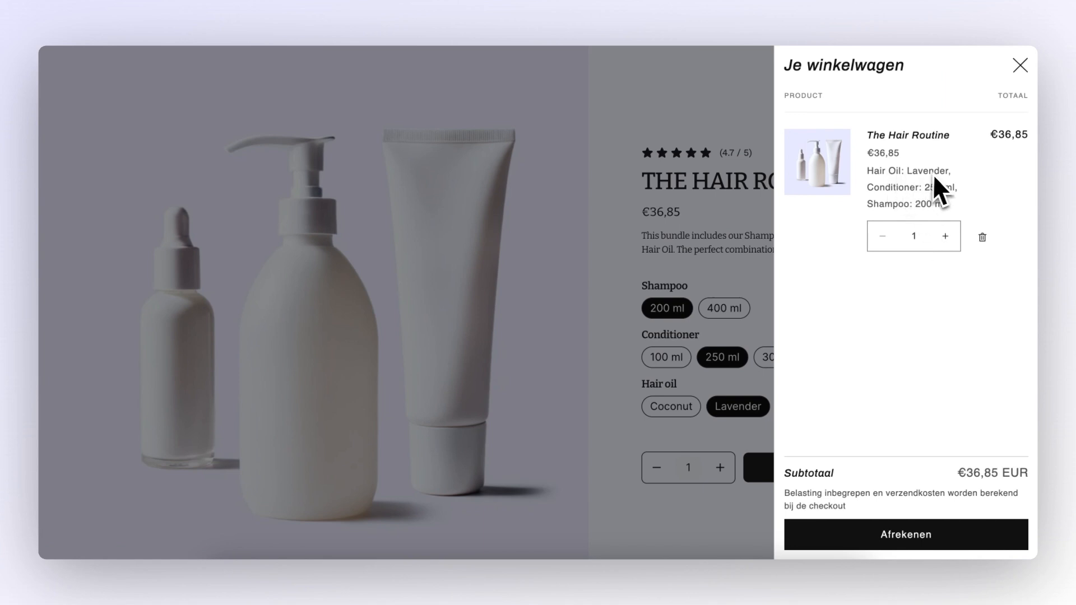
mouse_move(943, 209)
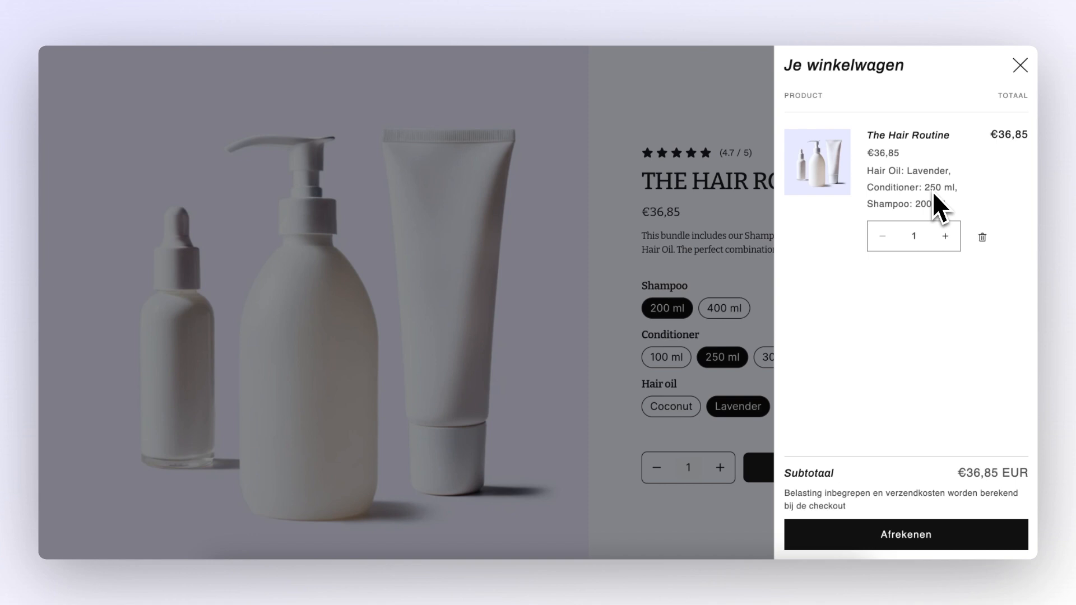
mouse_move(941, 220)
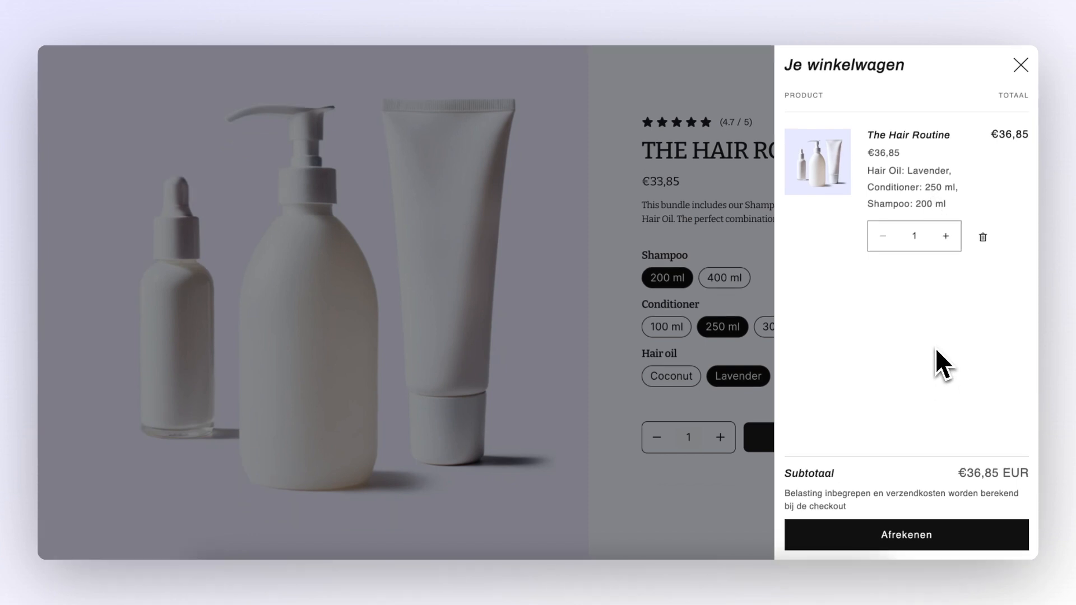
mouse_move(906, 535)
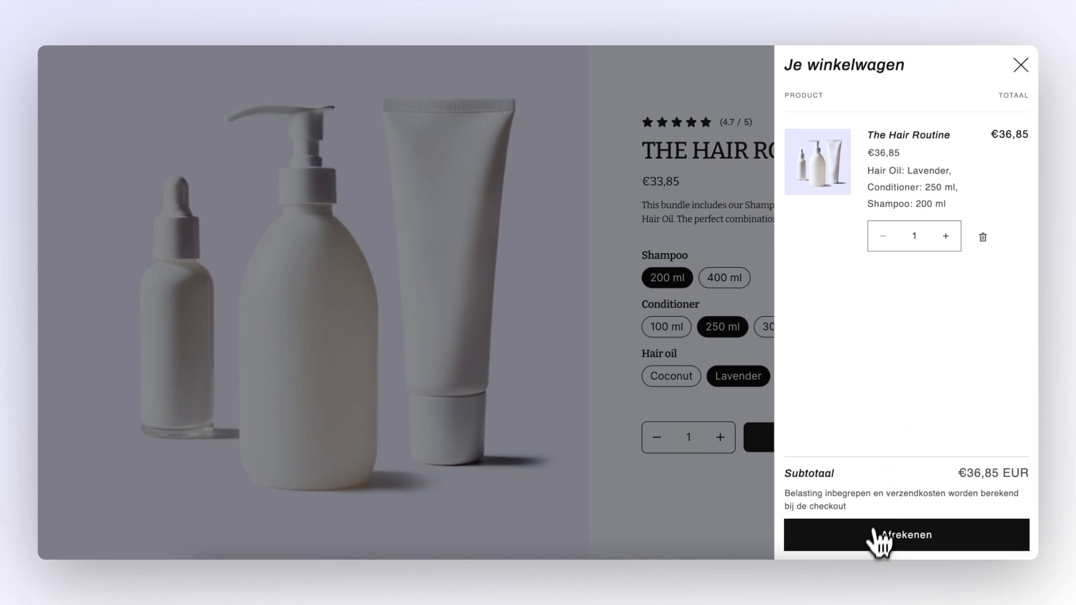
Proceed from the cart drawer to checkout for the €36,85 bundle
click(904, 534)
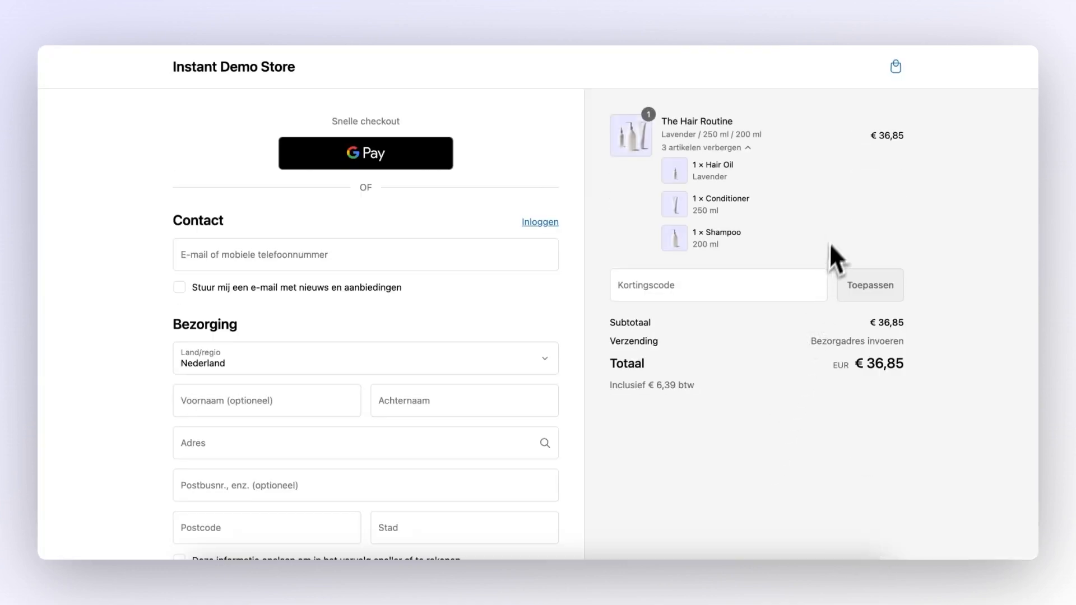
mouse_move(828, 216)
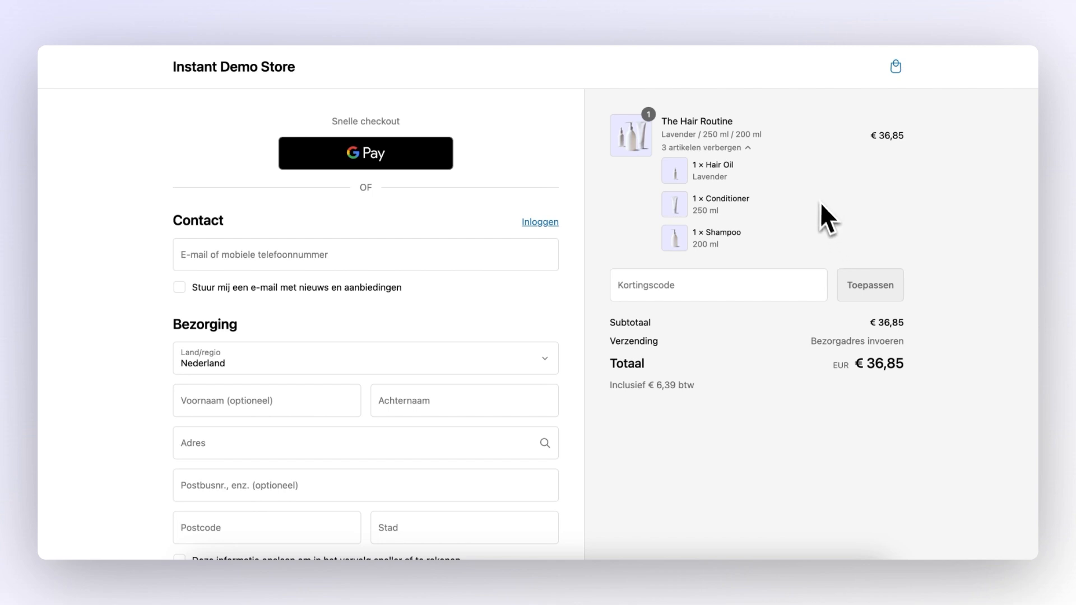
mouse_move(737, 208)
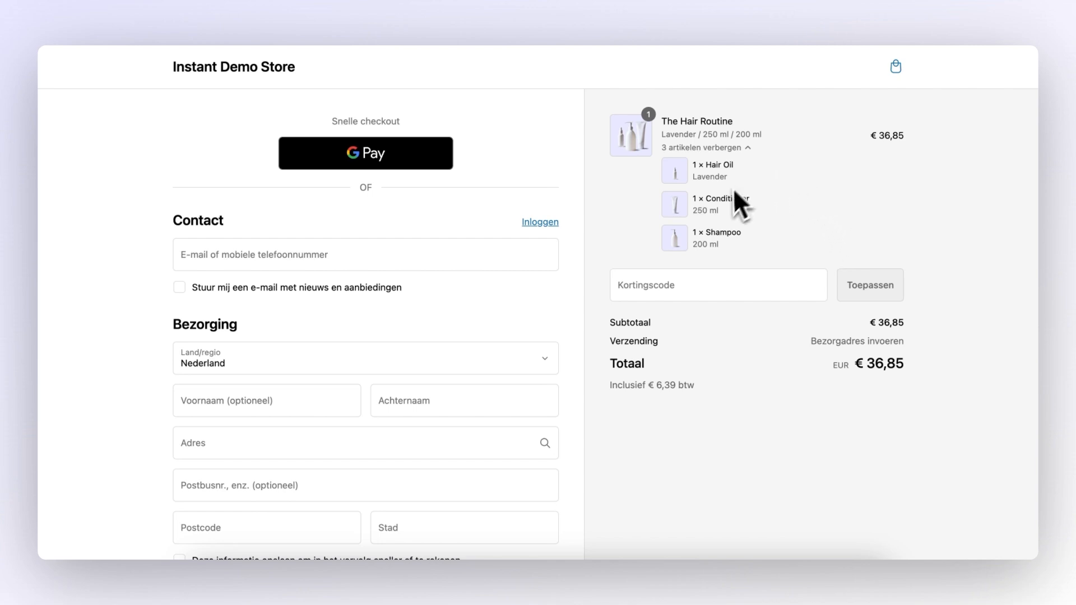
mouse_move(819, 211)
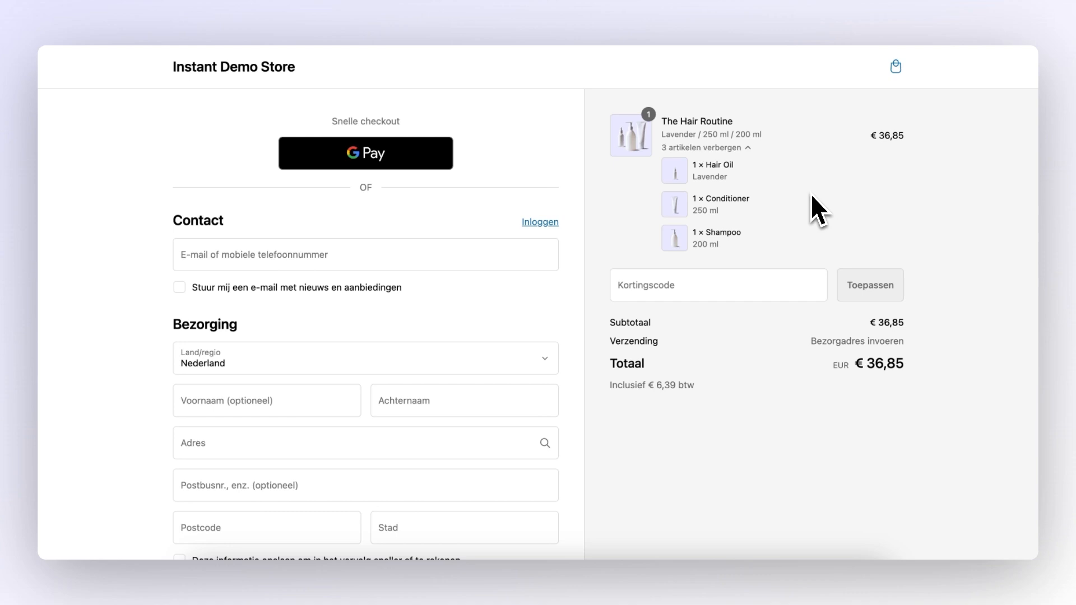